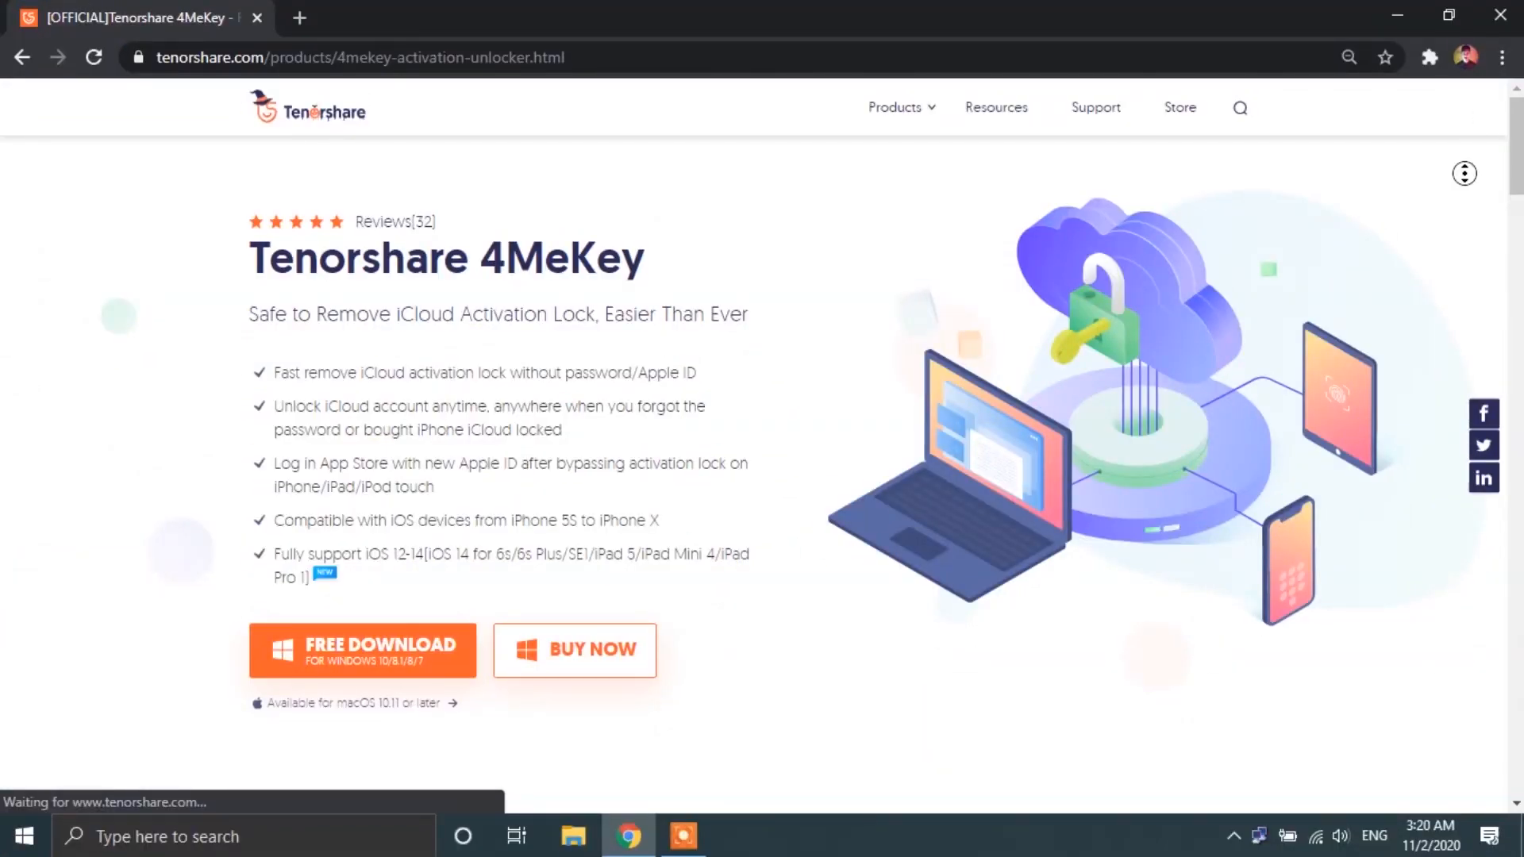
Step: Scroll down the 4MeKey product page in Chrome to read its feature overview
{"action": "scroll", "scroll_direction": "down", "scroll_amount": 3}
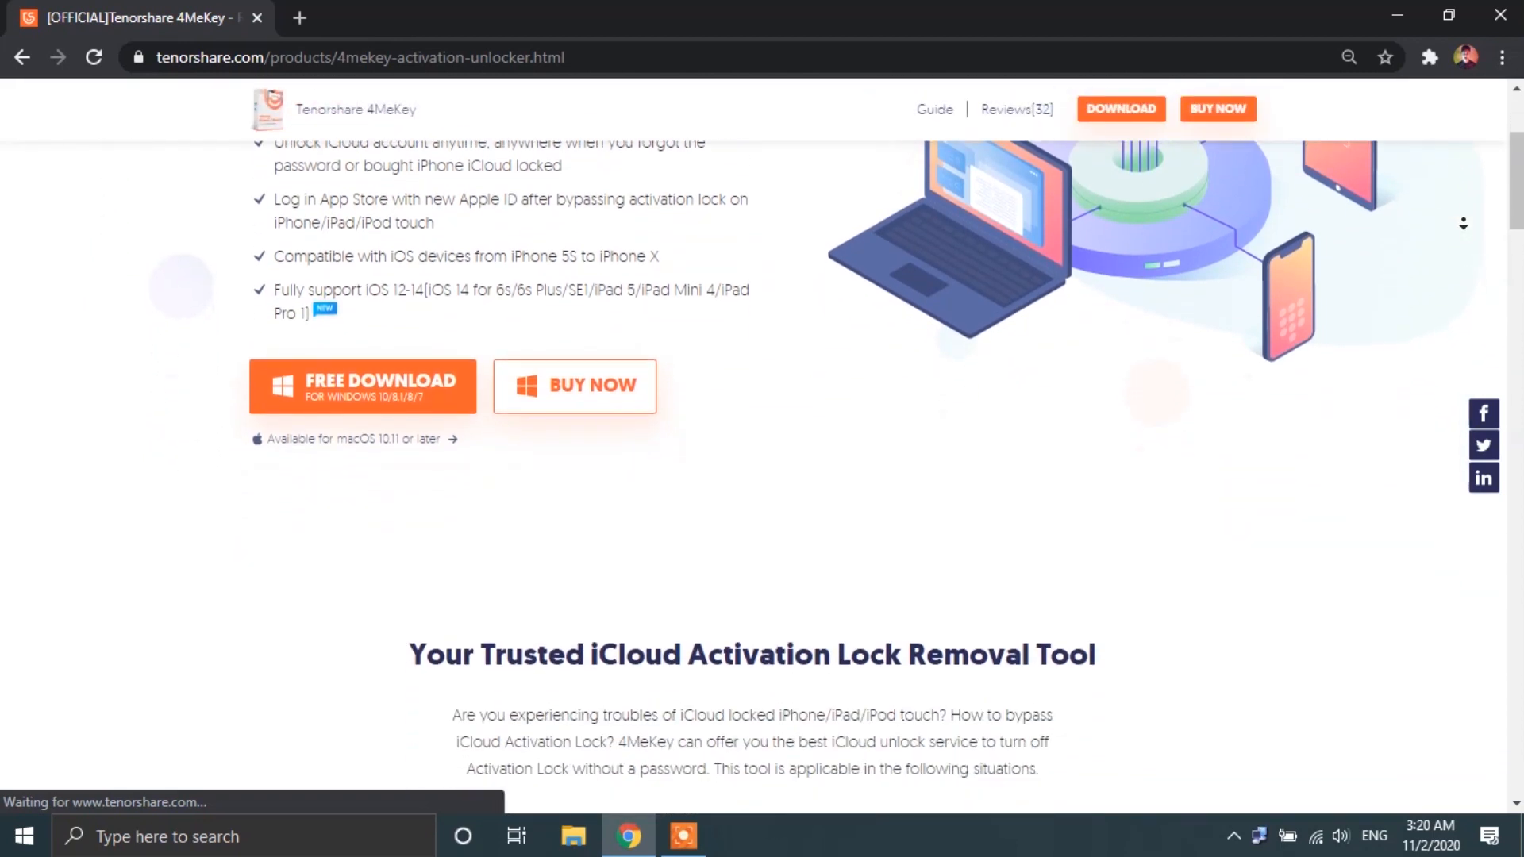
{"action": "scroll", "scroll_direction": "down", "scroll_amount": 3}
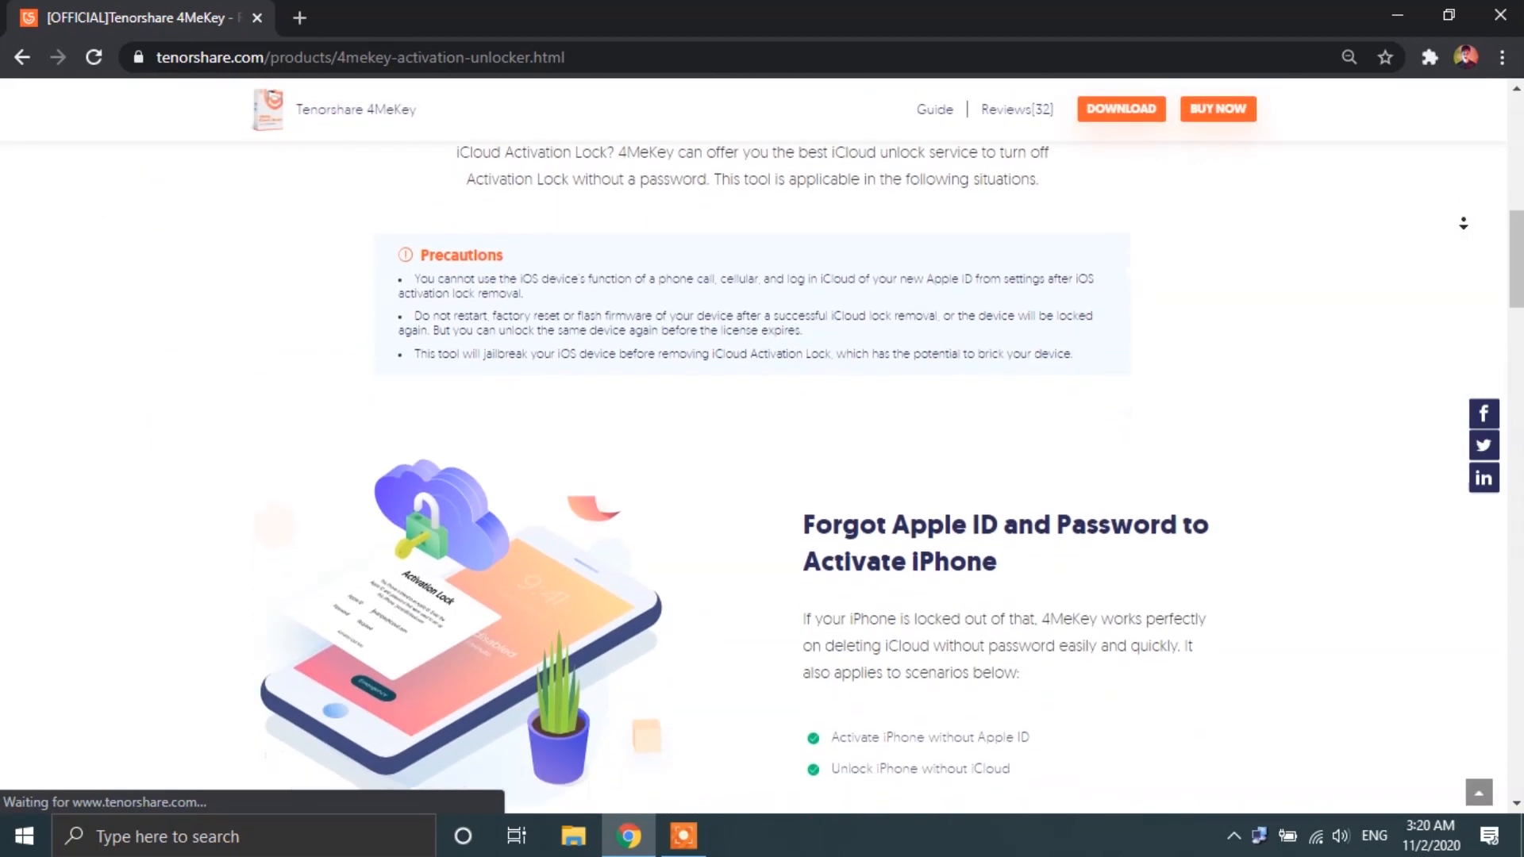
{"action": "scroll", "scroll_direction": "down", "scroll_amount": 3}
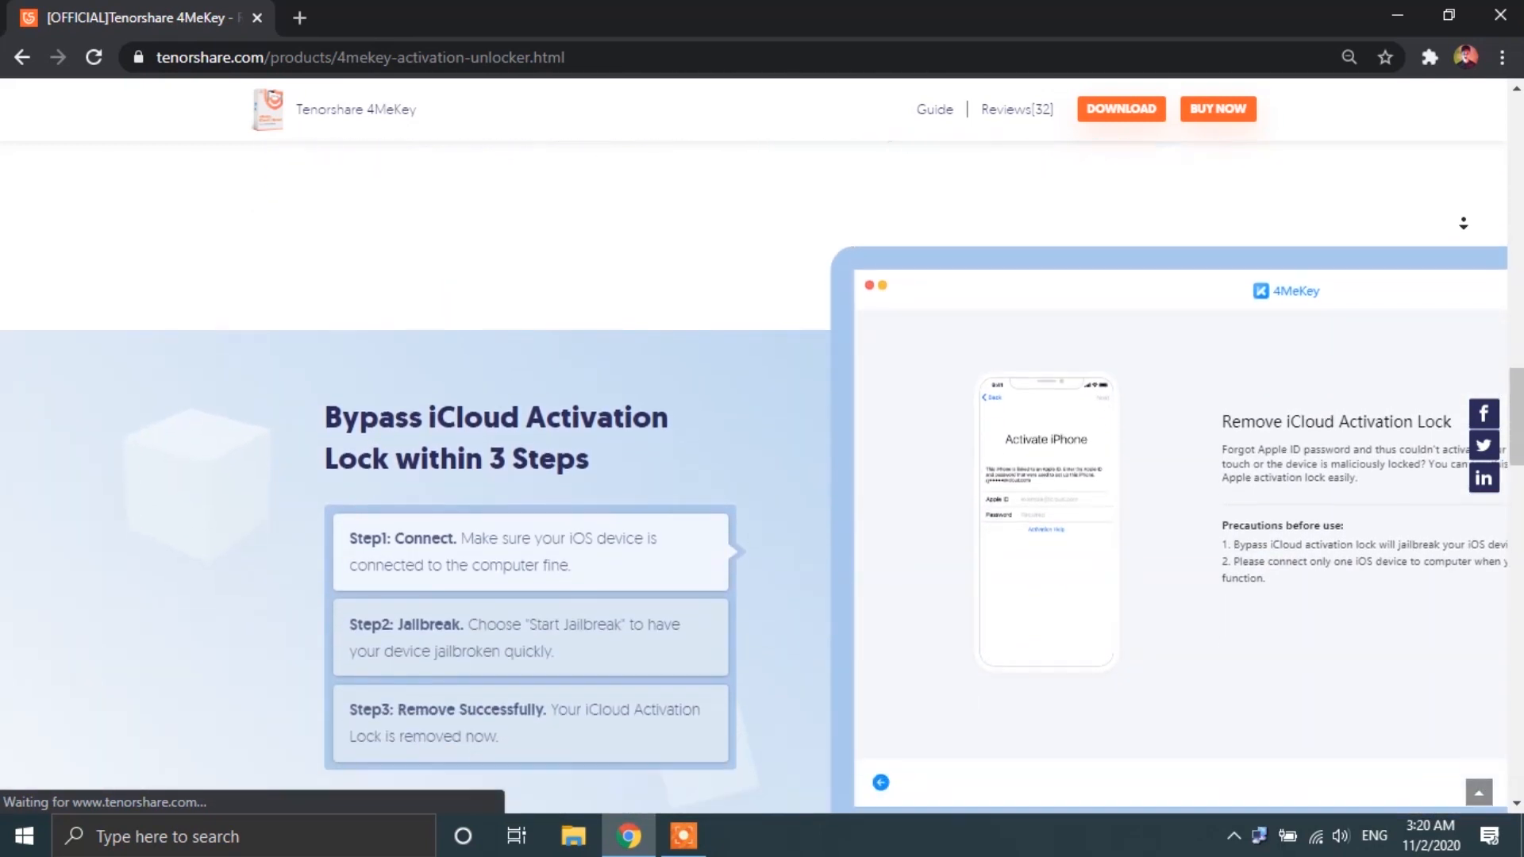
{"action": "scroll", "scroll_direction": "down", "scroll_amount": 3}
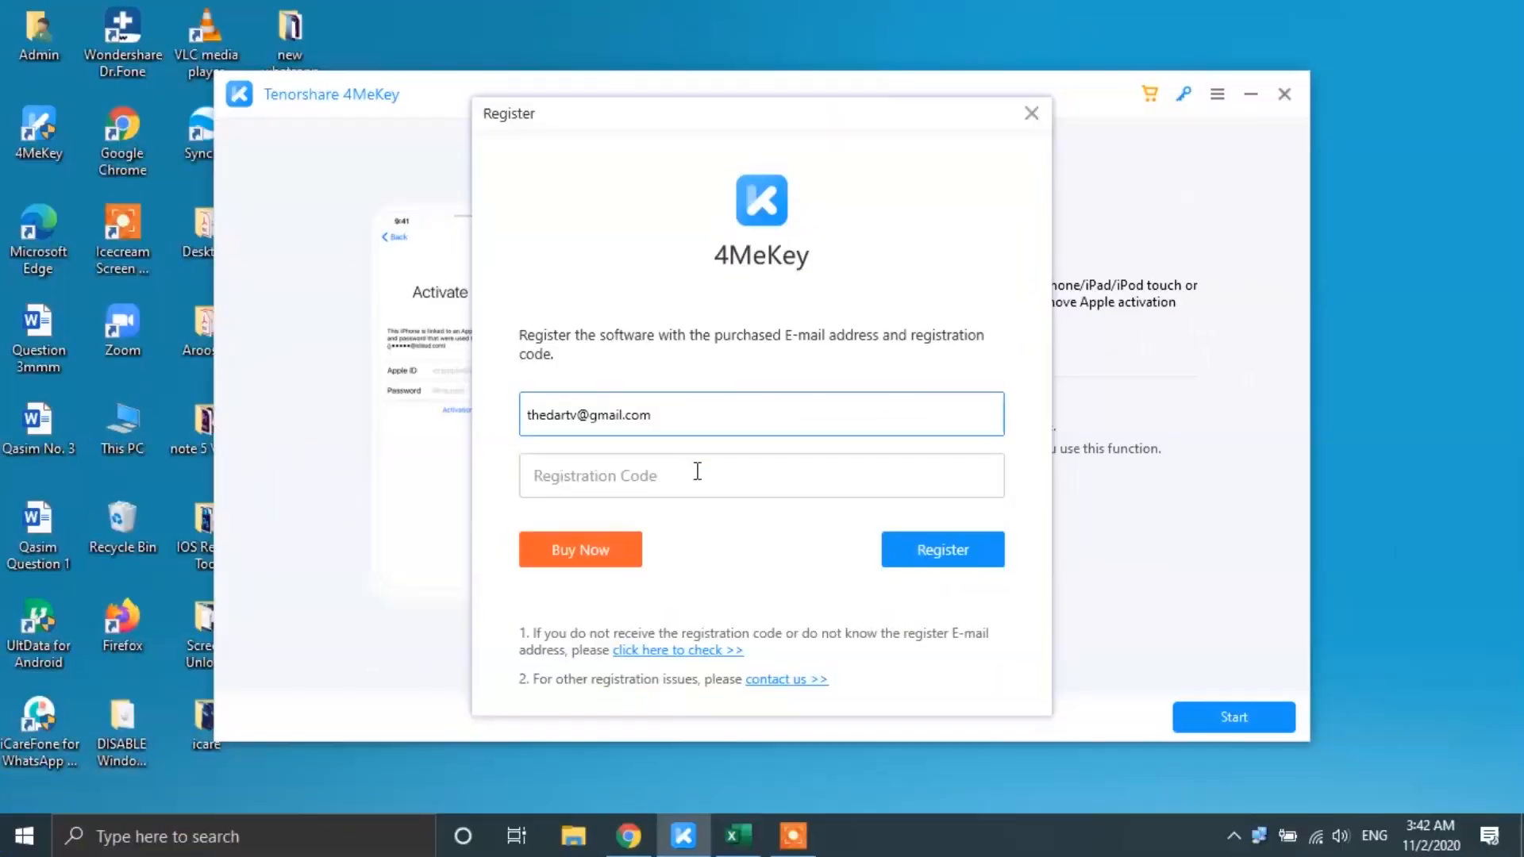
Step: Register 4MeKey with the purchased licence code and dismiss the 'Registered successfully' notice
{"action": "left_click", "coordinate": [761, 475]}
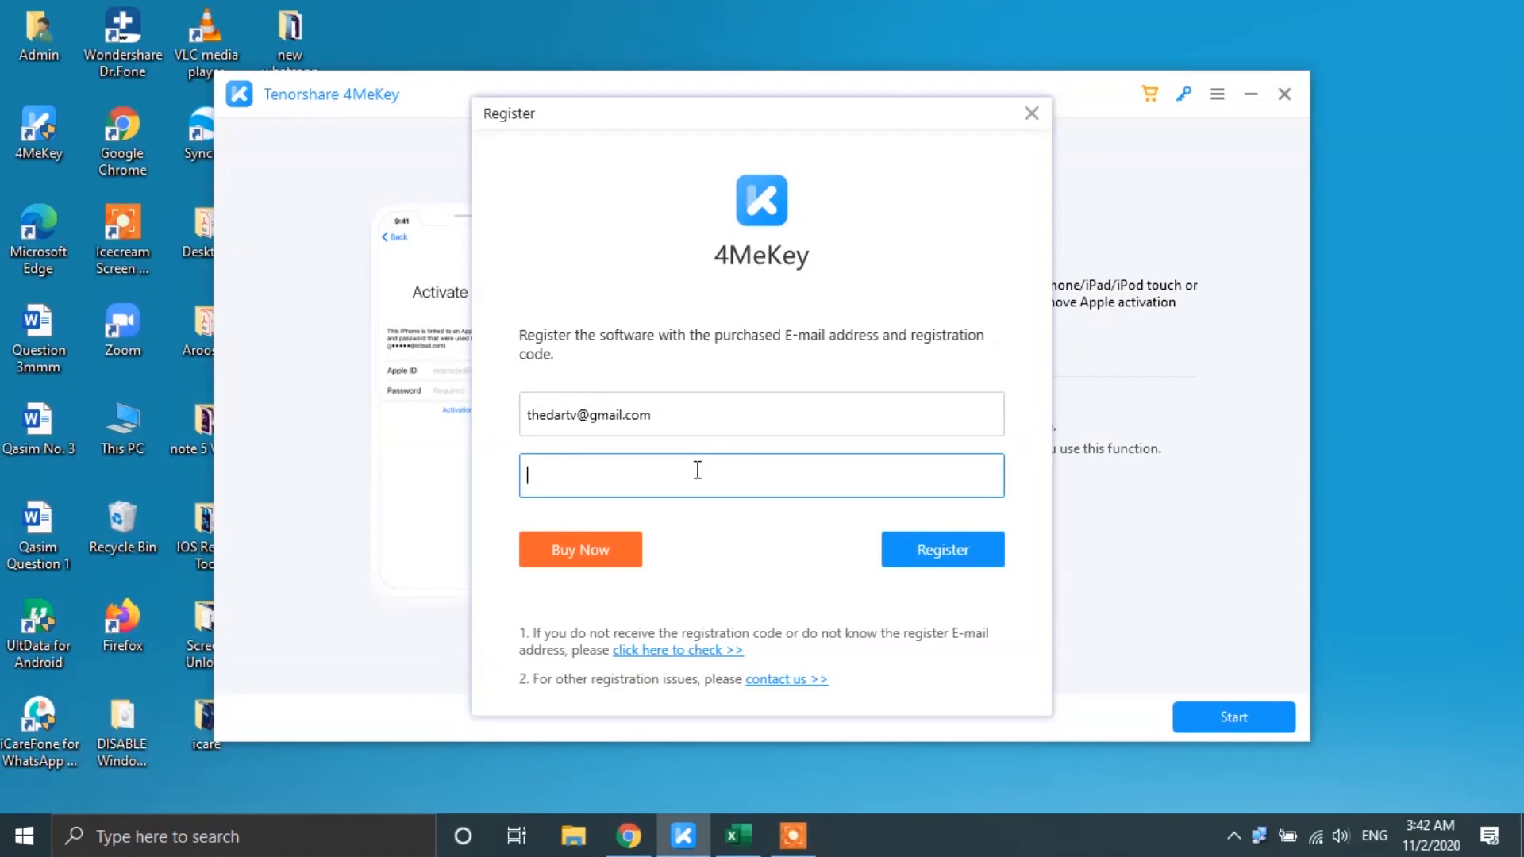
{"action": "left_click", "coordinate": [942, 549]}
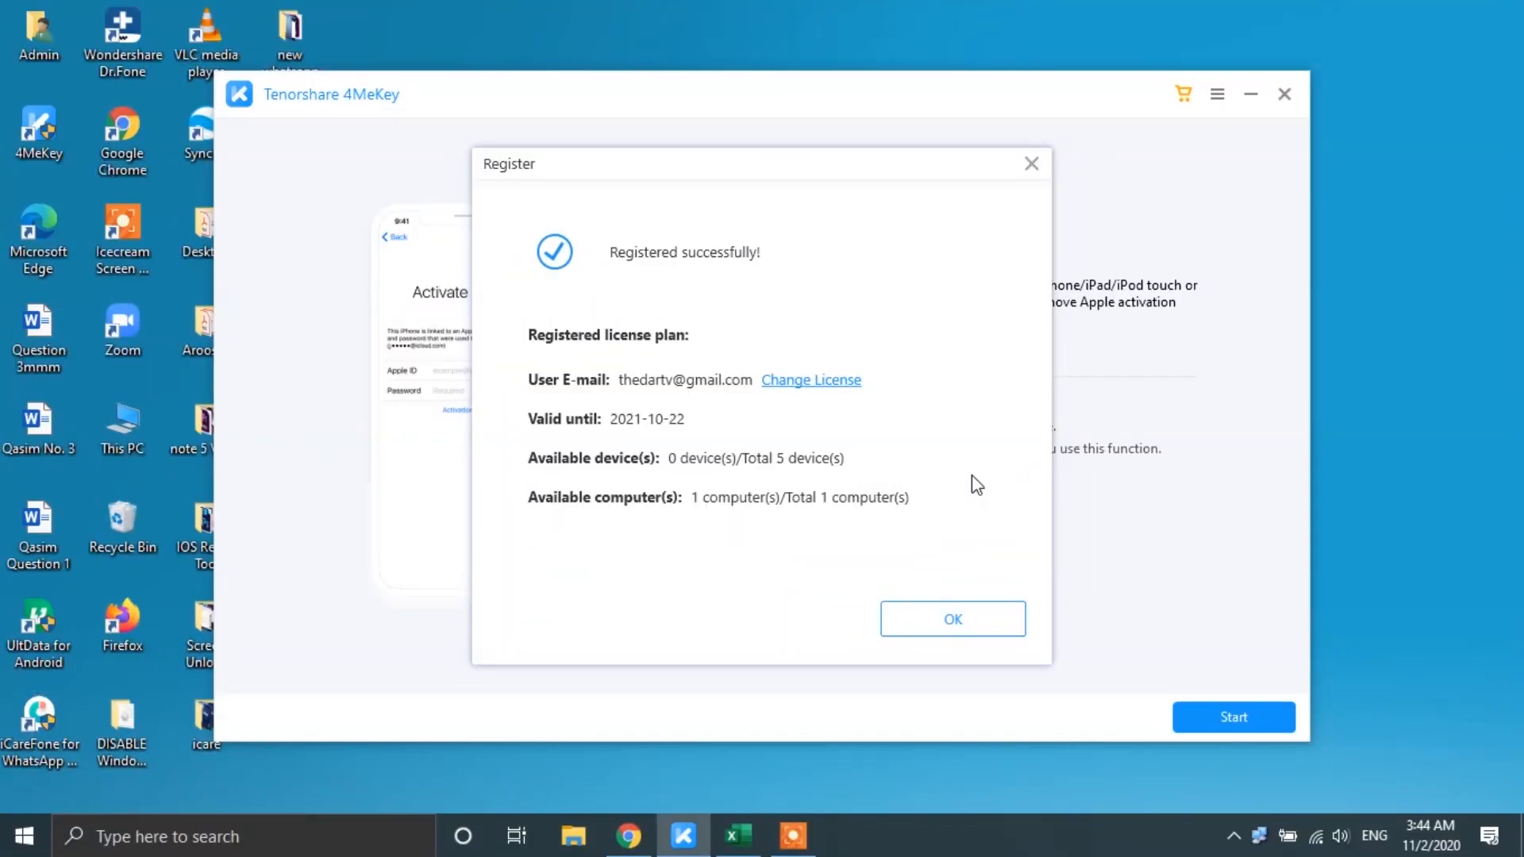
{"action": "left_click", "coordinate": [953, 619]}
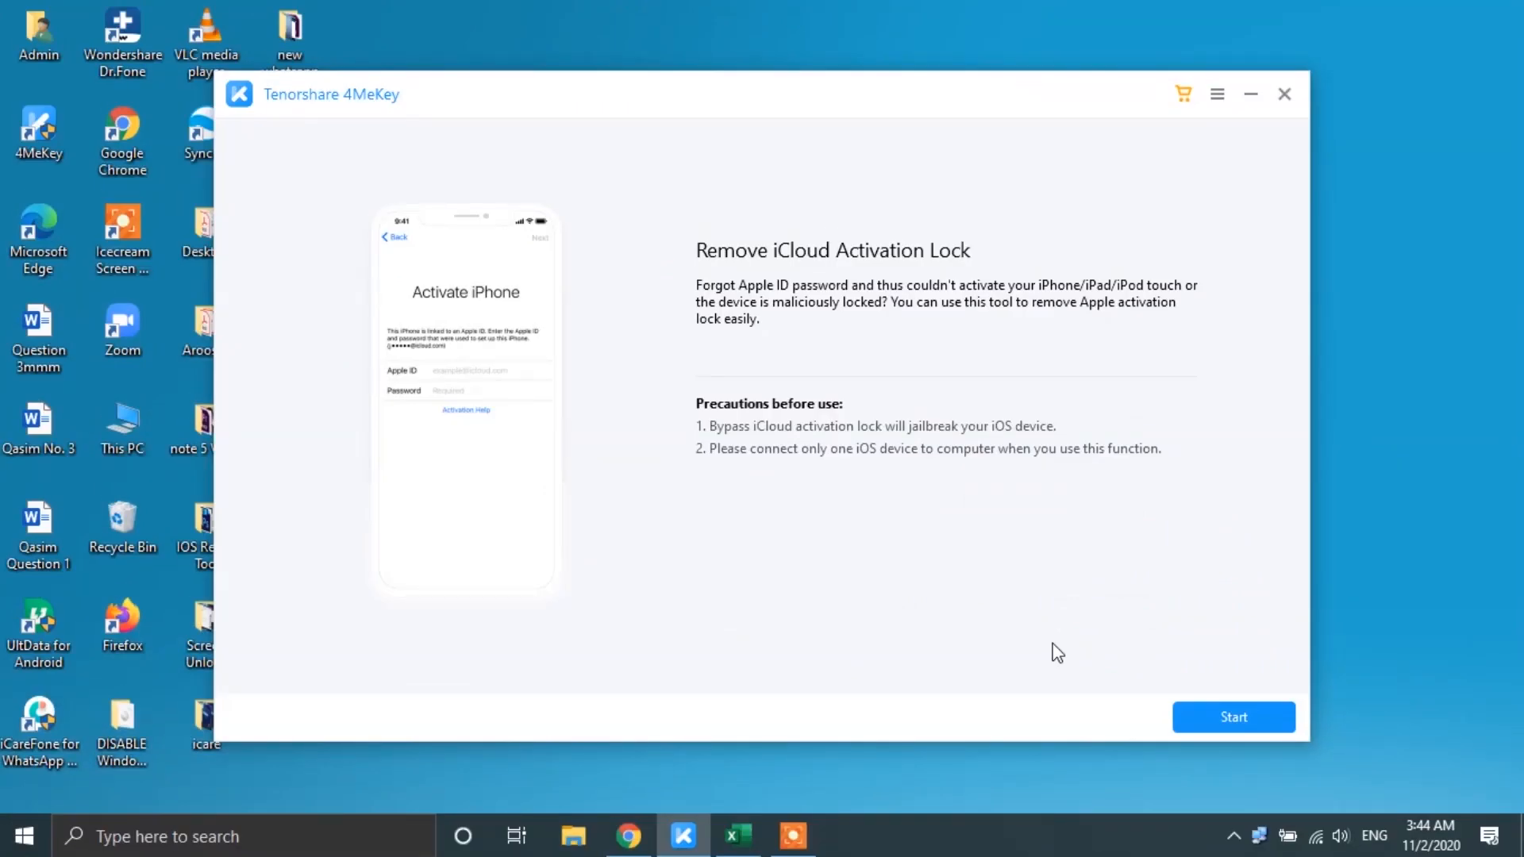
{"action": "mouse_move", "coordinate": [1234, 717]}
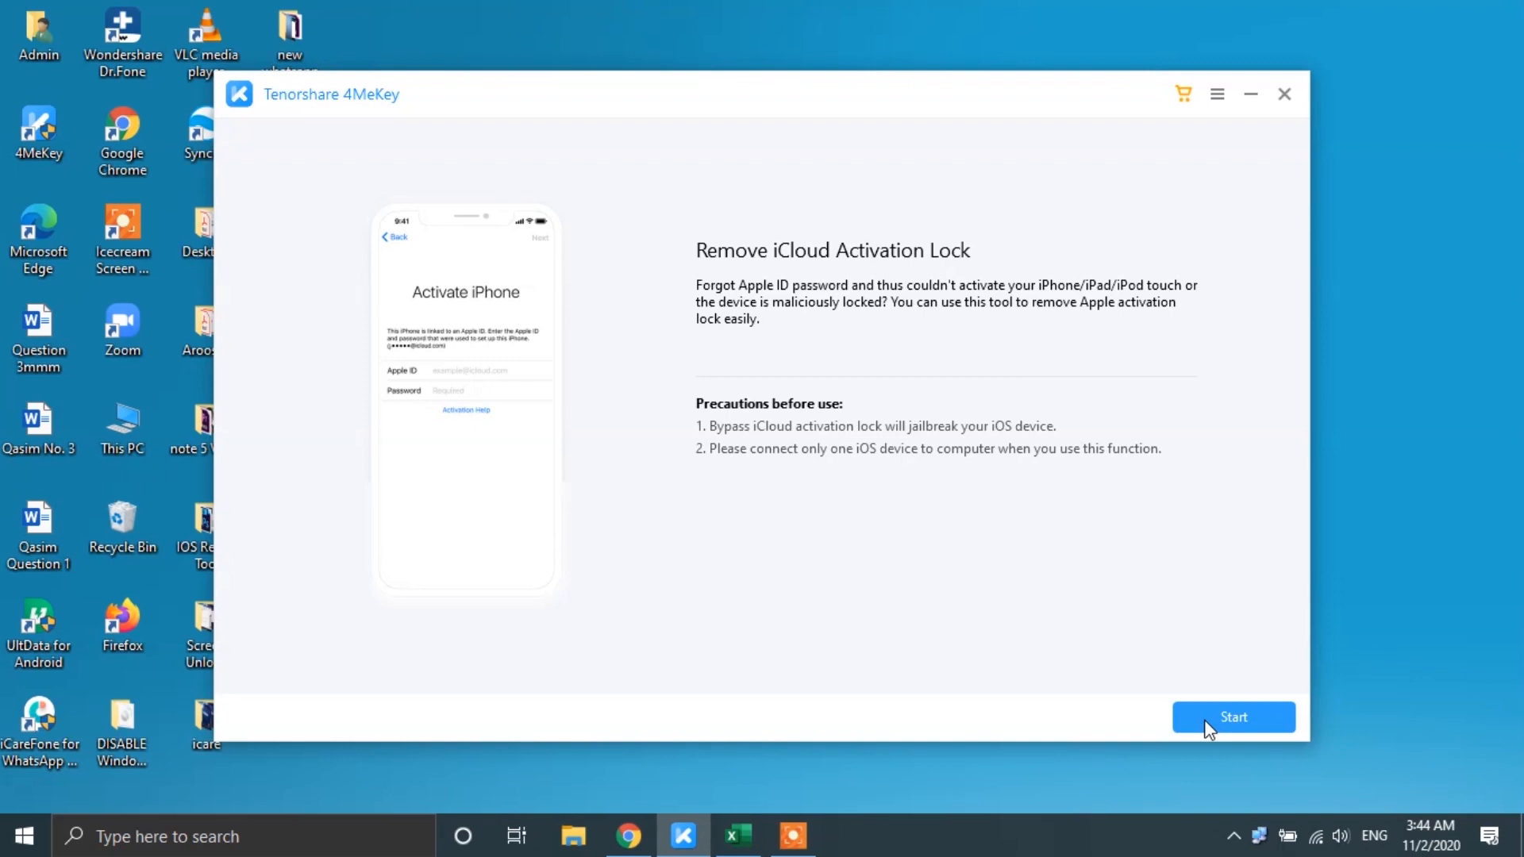
Step: Start removal, accept the usage agreement and follow the Jailbreak Tutorial link to Chrome
{"action": "left_click", "coordinate": [1232, 717]}
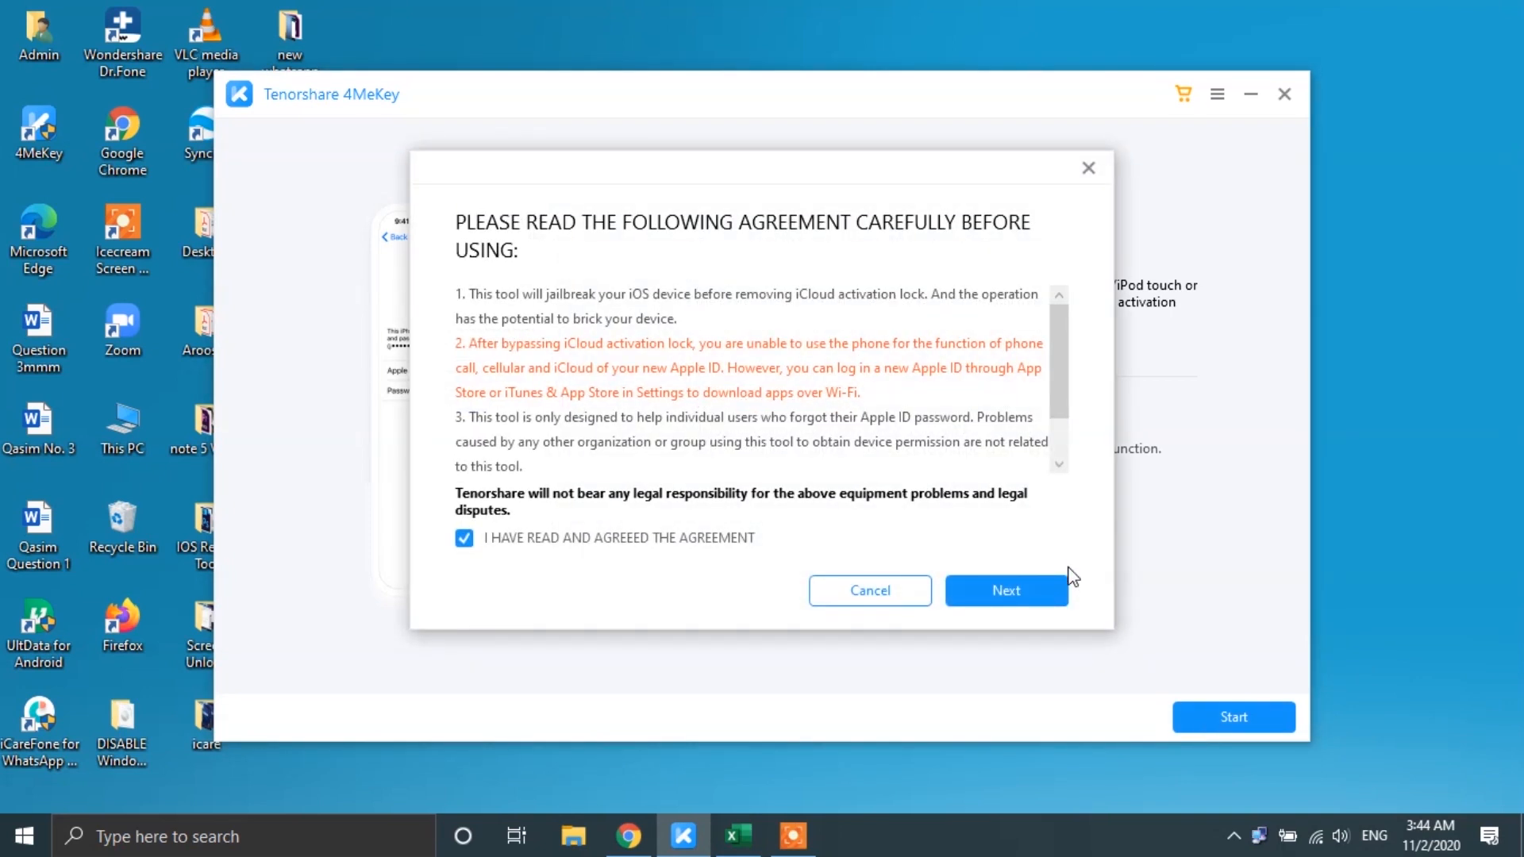
{"action": "scroll", "scroll_direction": "down", "scroll_amount": 3}
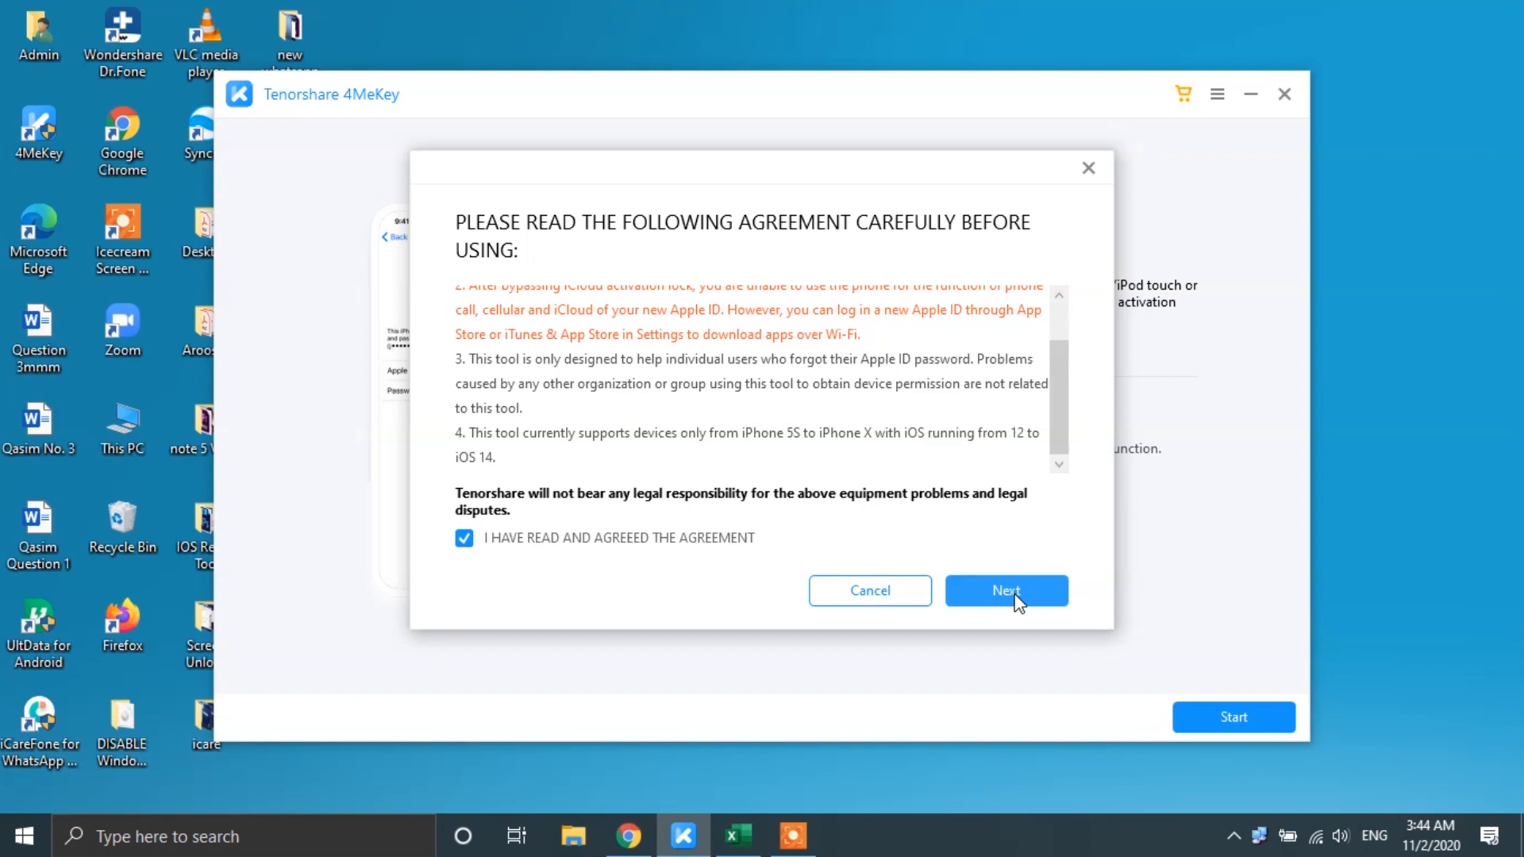
{"action": "left_click", "coordinate": [1007, 590]}
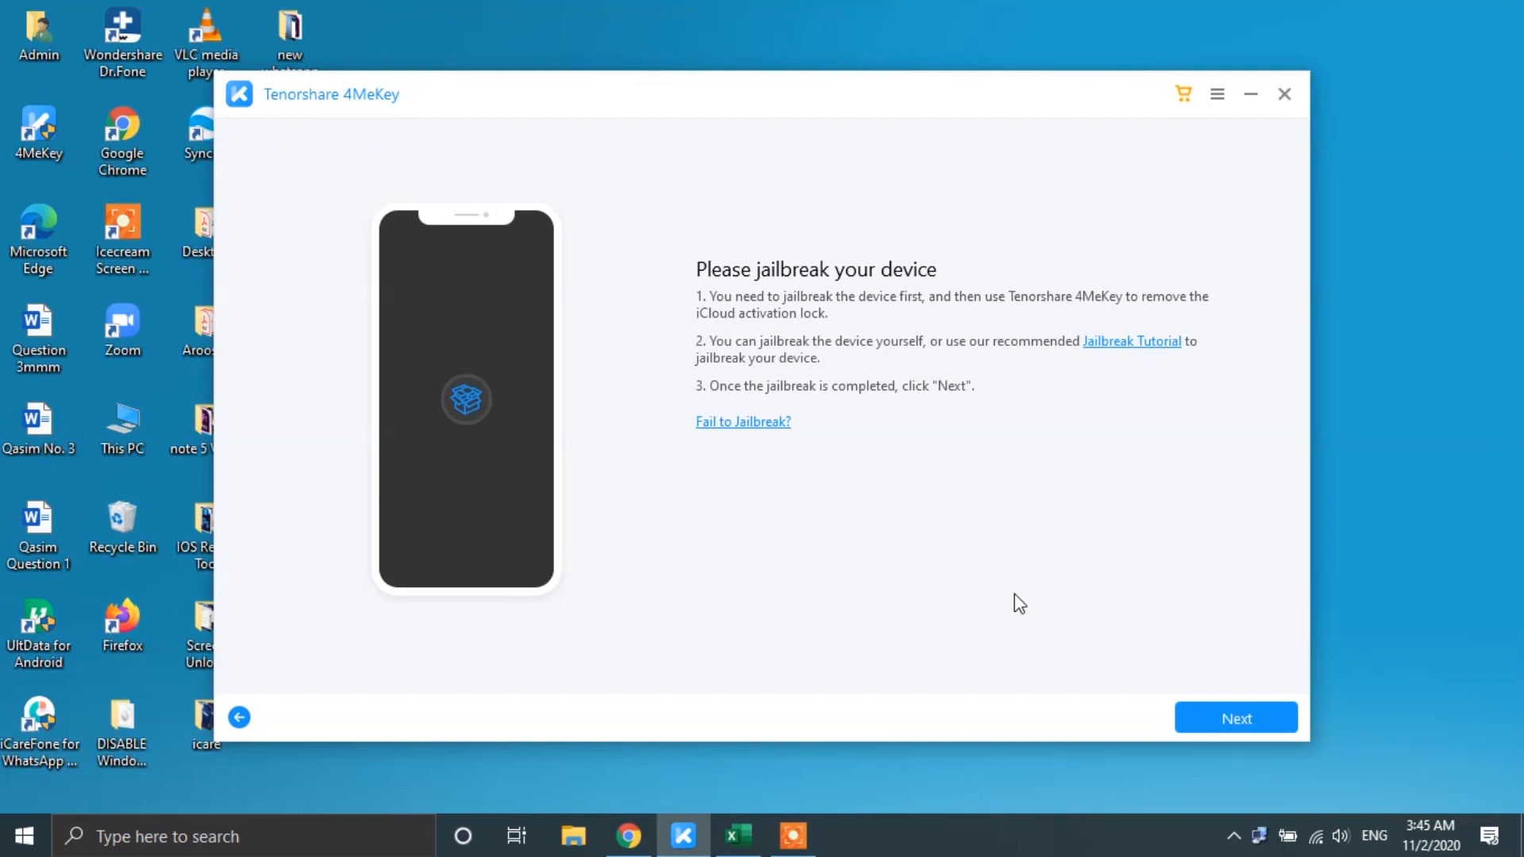
{"action": "mouse_move", "coordinate": [1110, 390]}
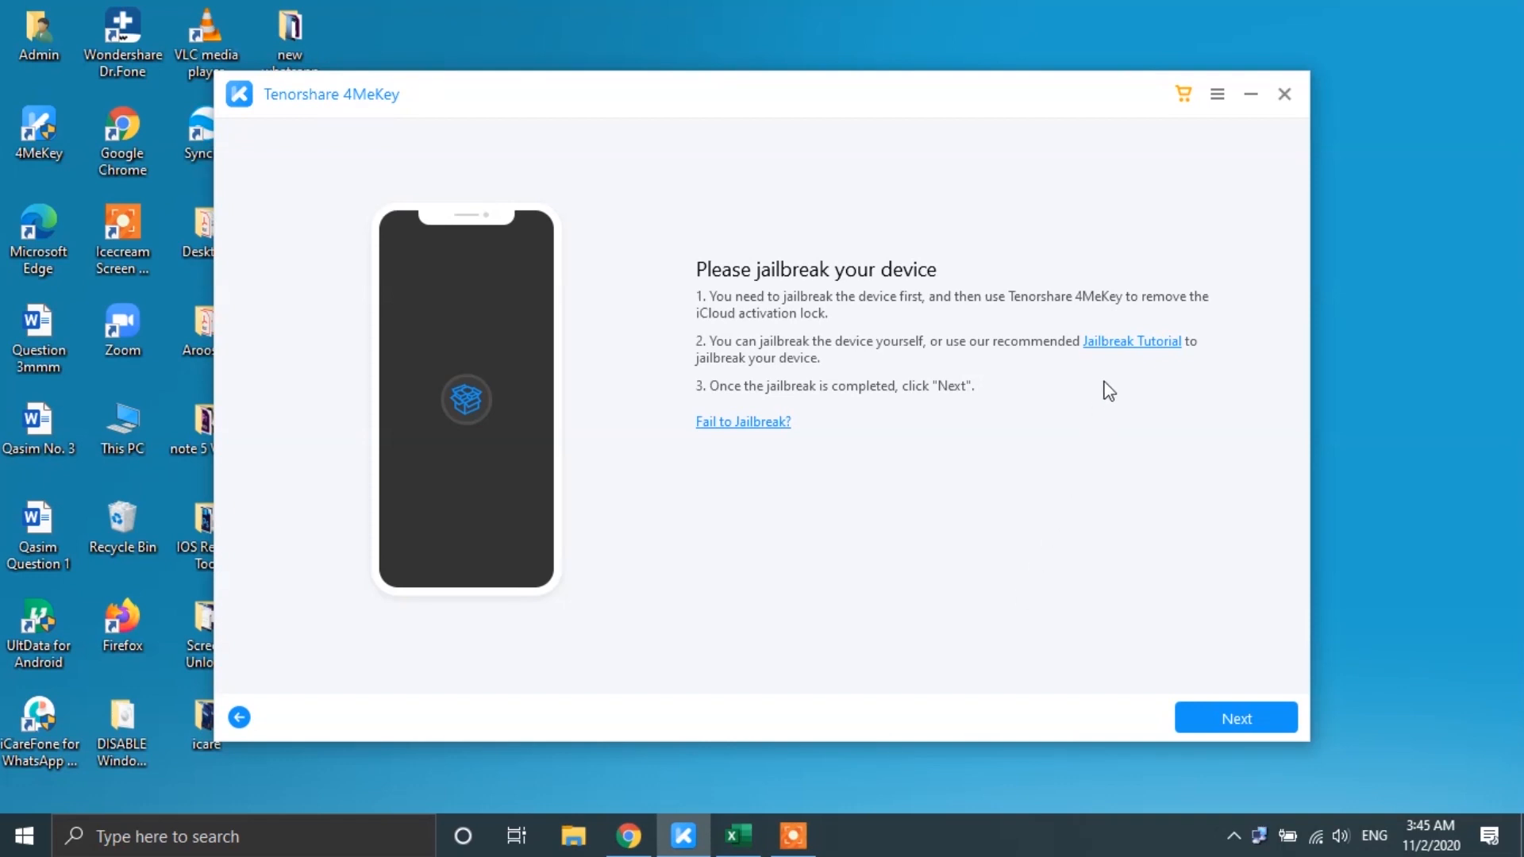
{"action": "left_click", "coordinate": [1129, 341]}
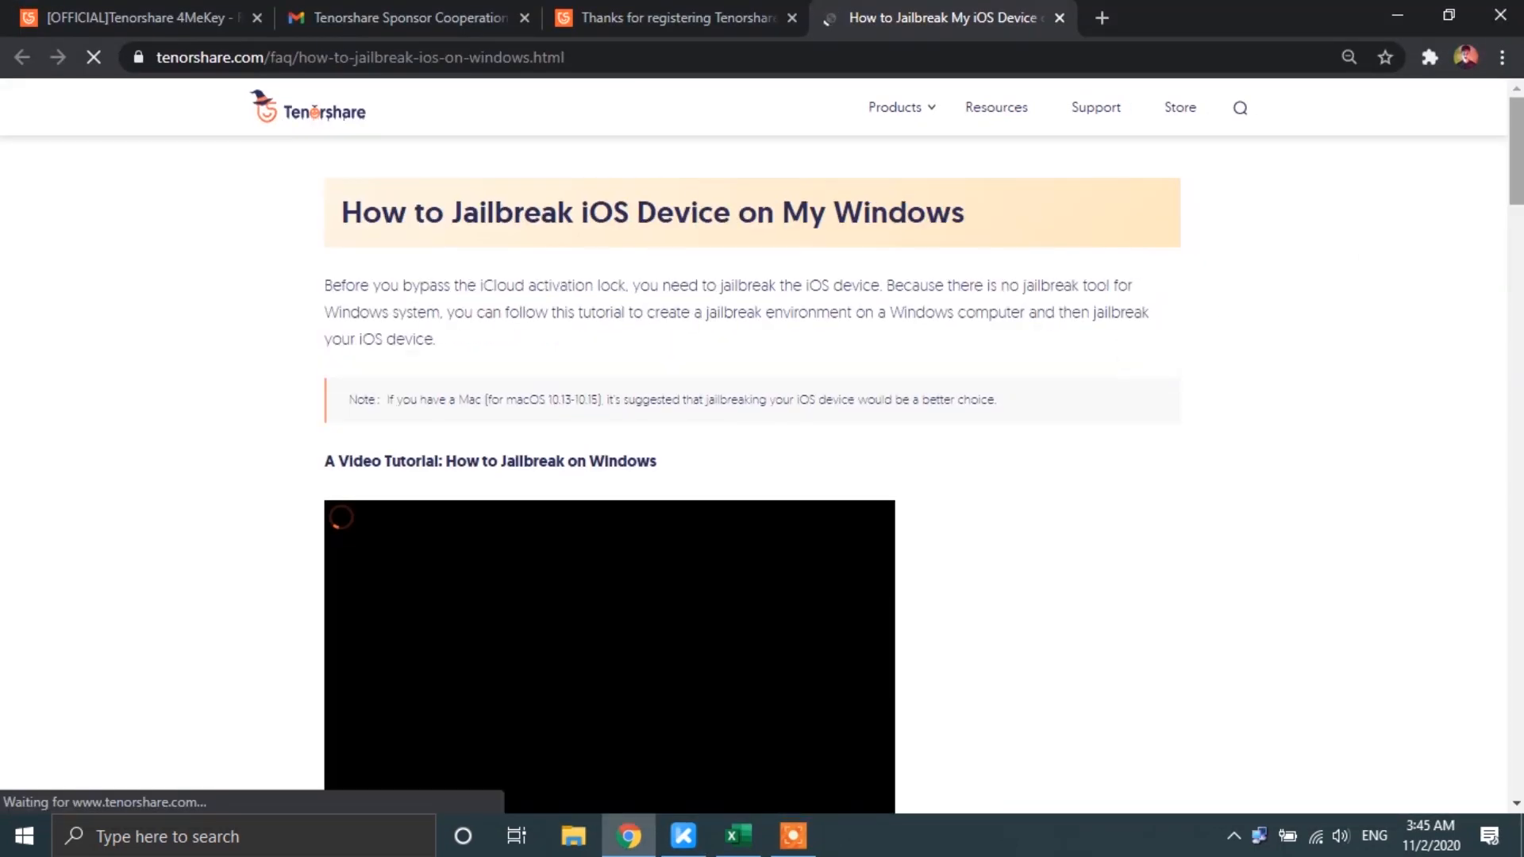
Step: Scroll the jailbreak guide down to its download section
{"action": "scroll", "scroll_direction": "down", "scroll_amount": 3}
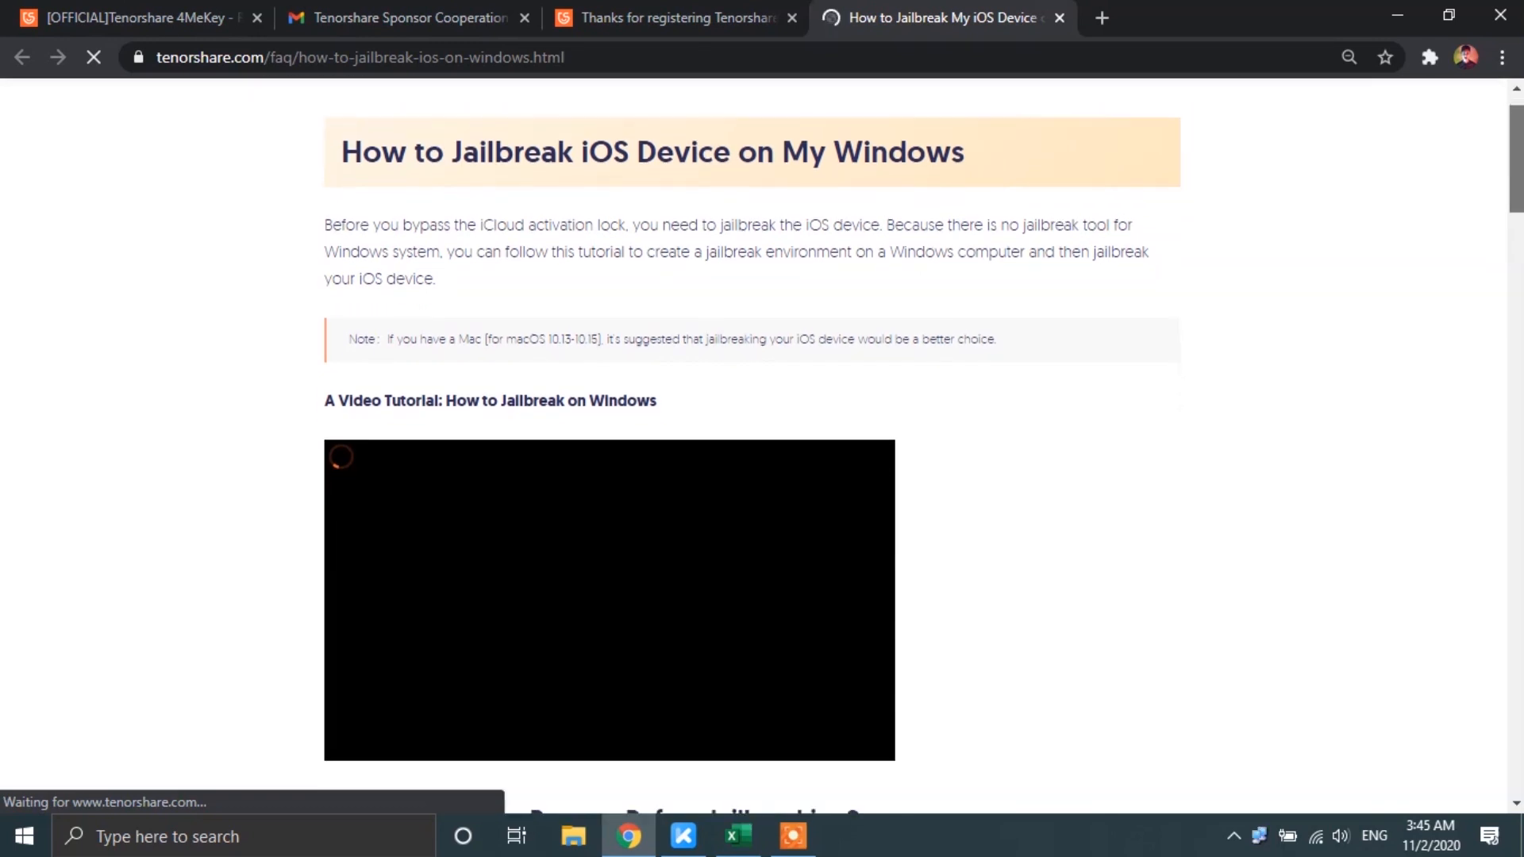
{"action": "scroll", "scroll_direction": "down", "scroll_amount": 3}
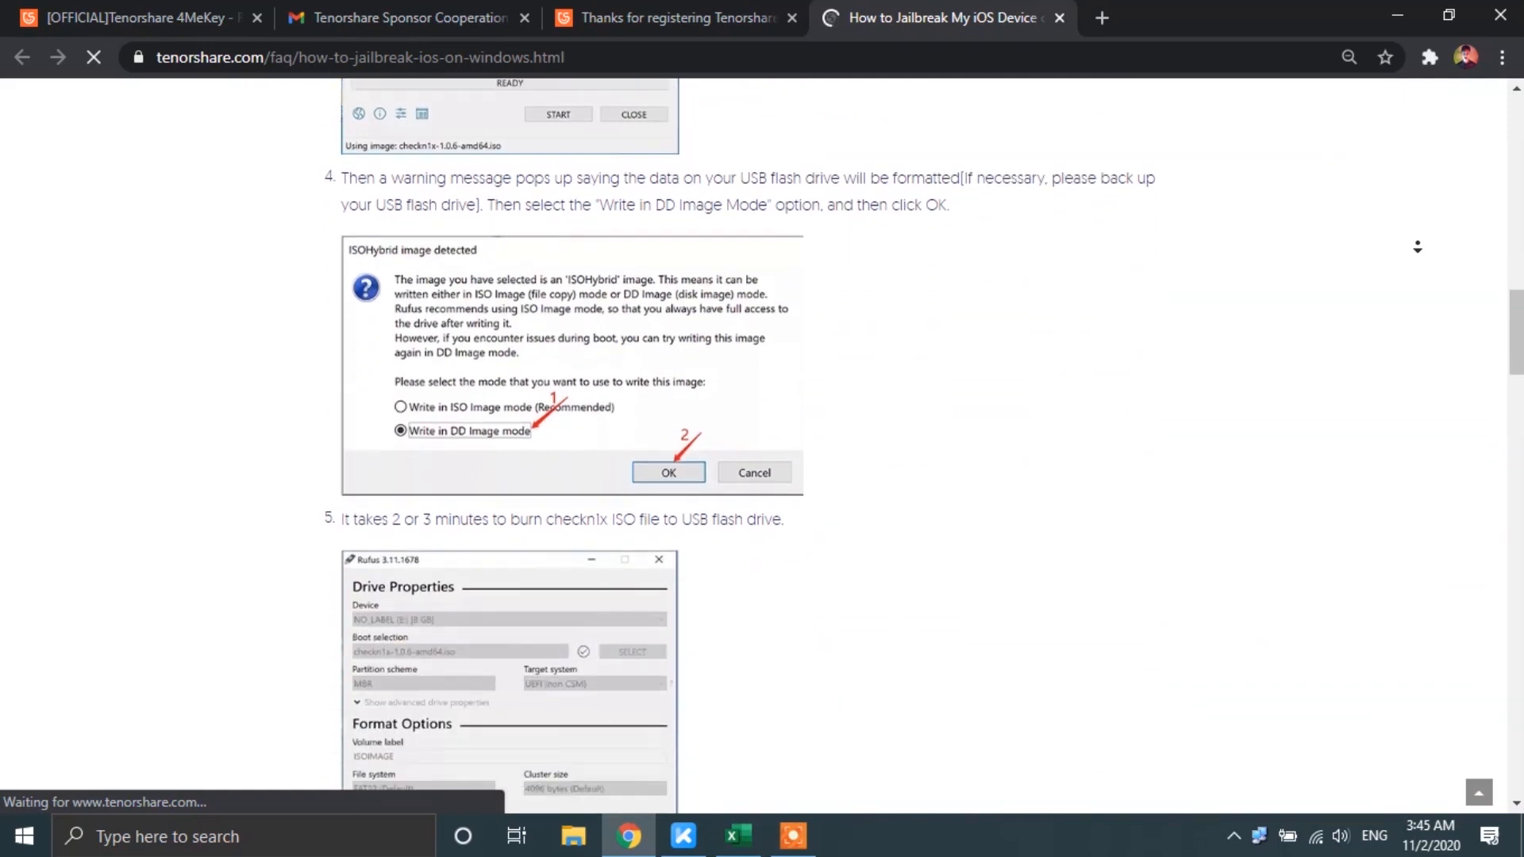
{"action": "scroll", "scroll_direction": "down", "scroll_amount": 3}
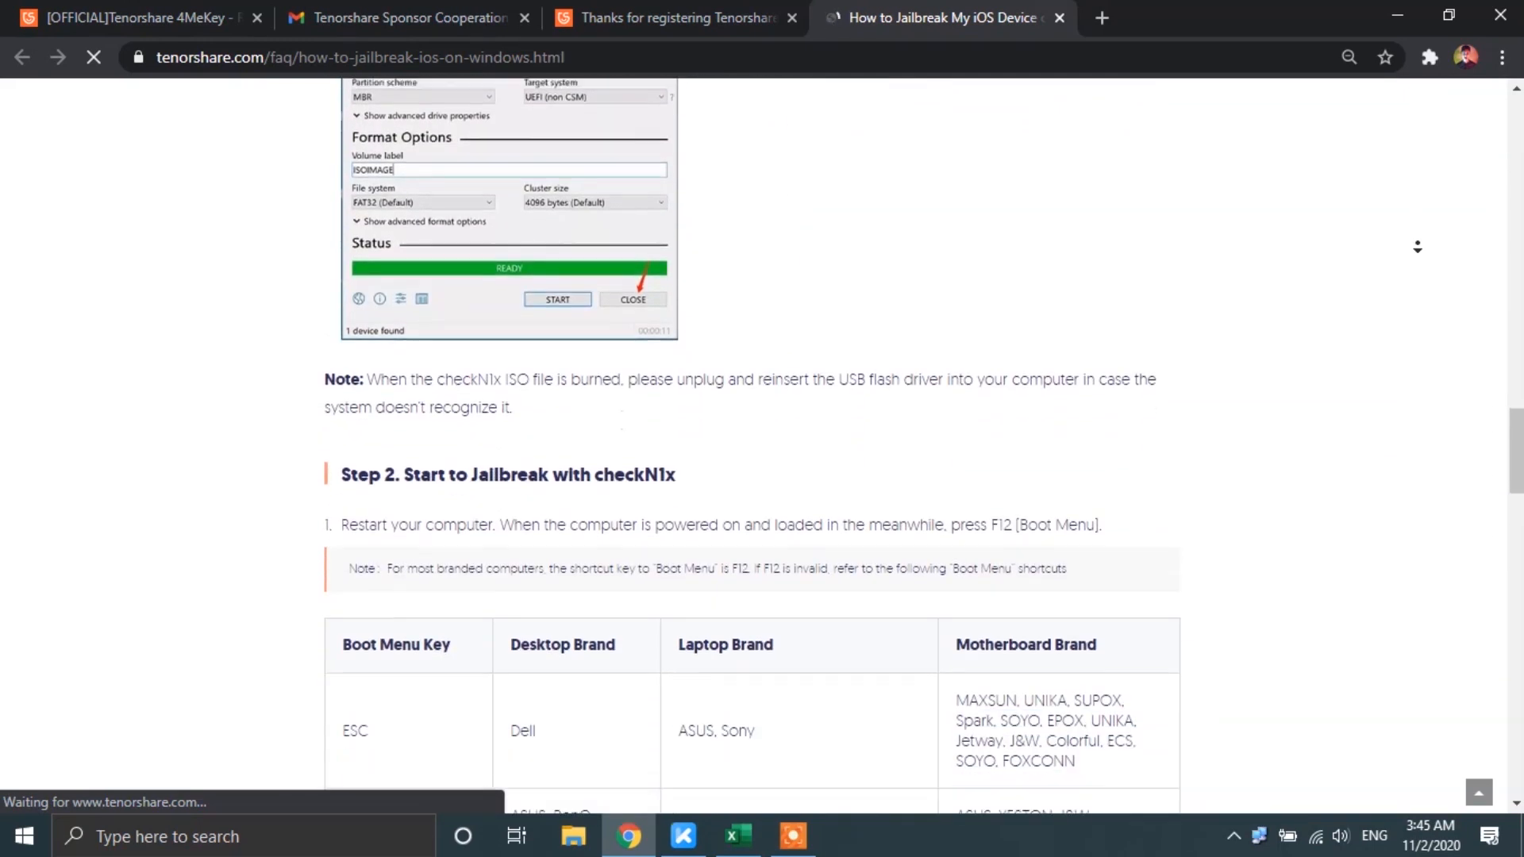
{"action": "scroll", "scroll_direction": "down", "scroll_amount": 3}
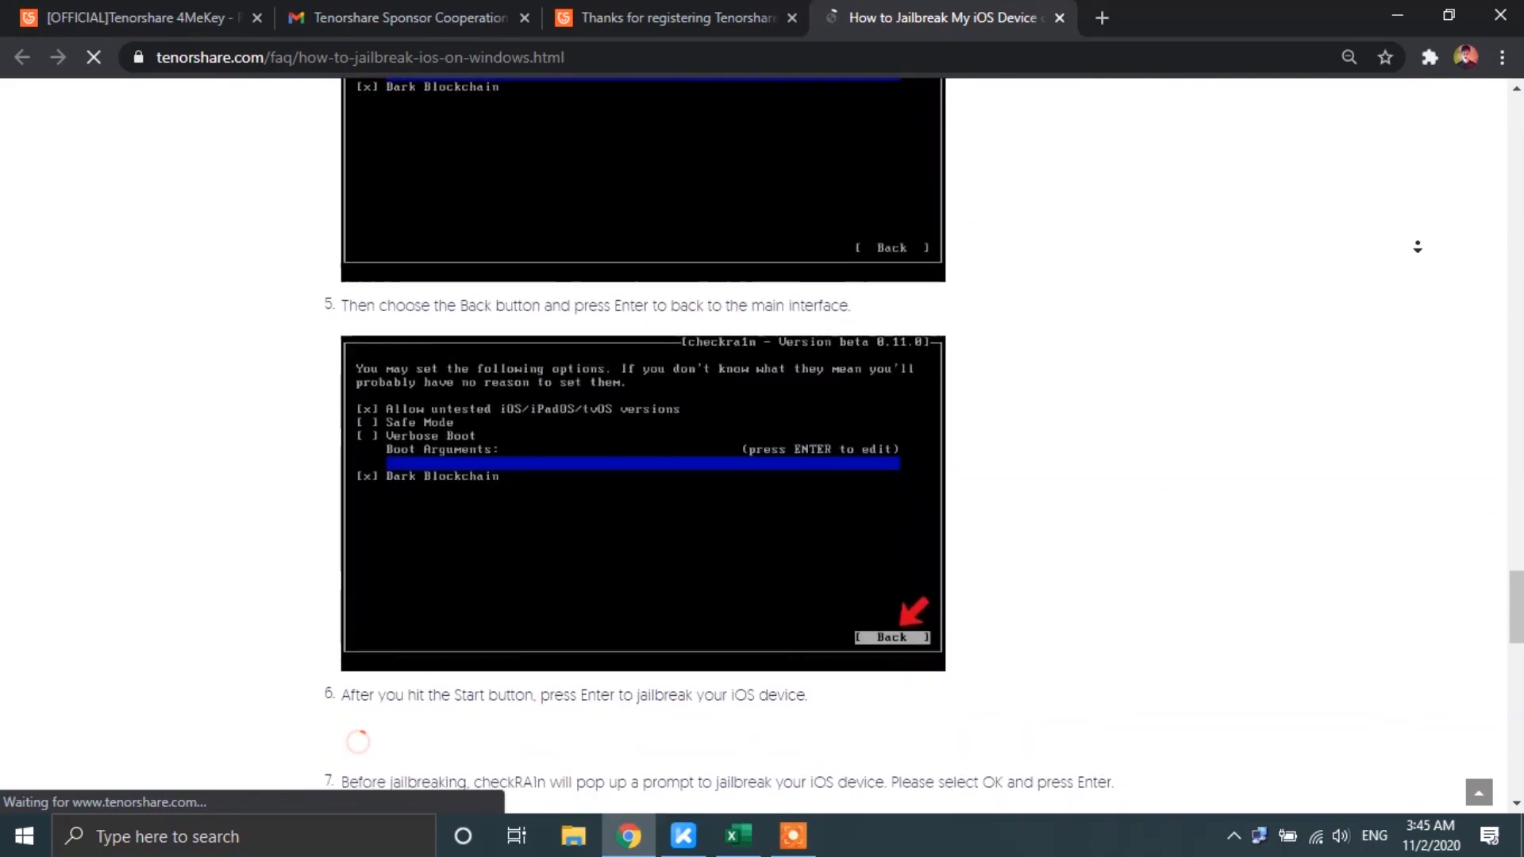
{"action": "scroll", "scroll_direction": "down", "scroll_amount": 3}
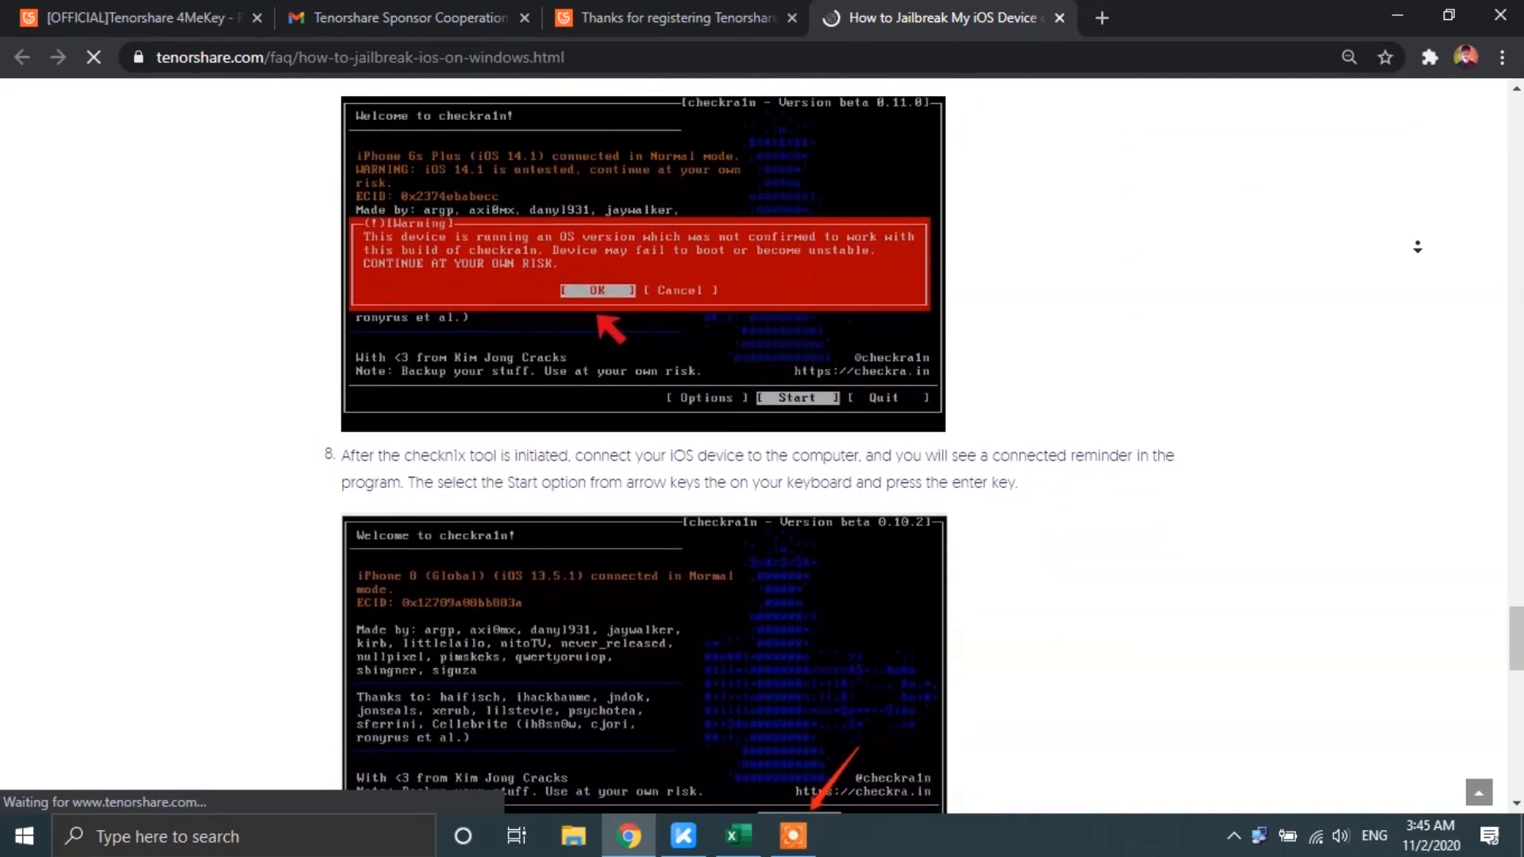
{"action": "scroll", "scroll_direction": "down", "scroll_amount": 3}
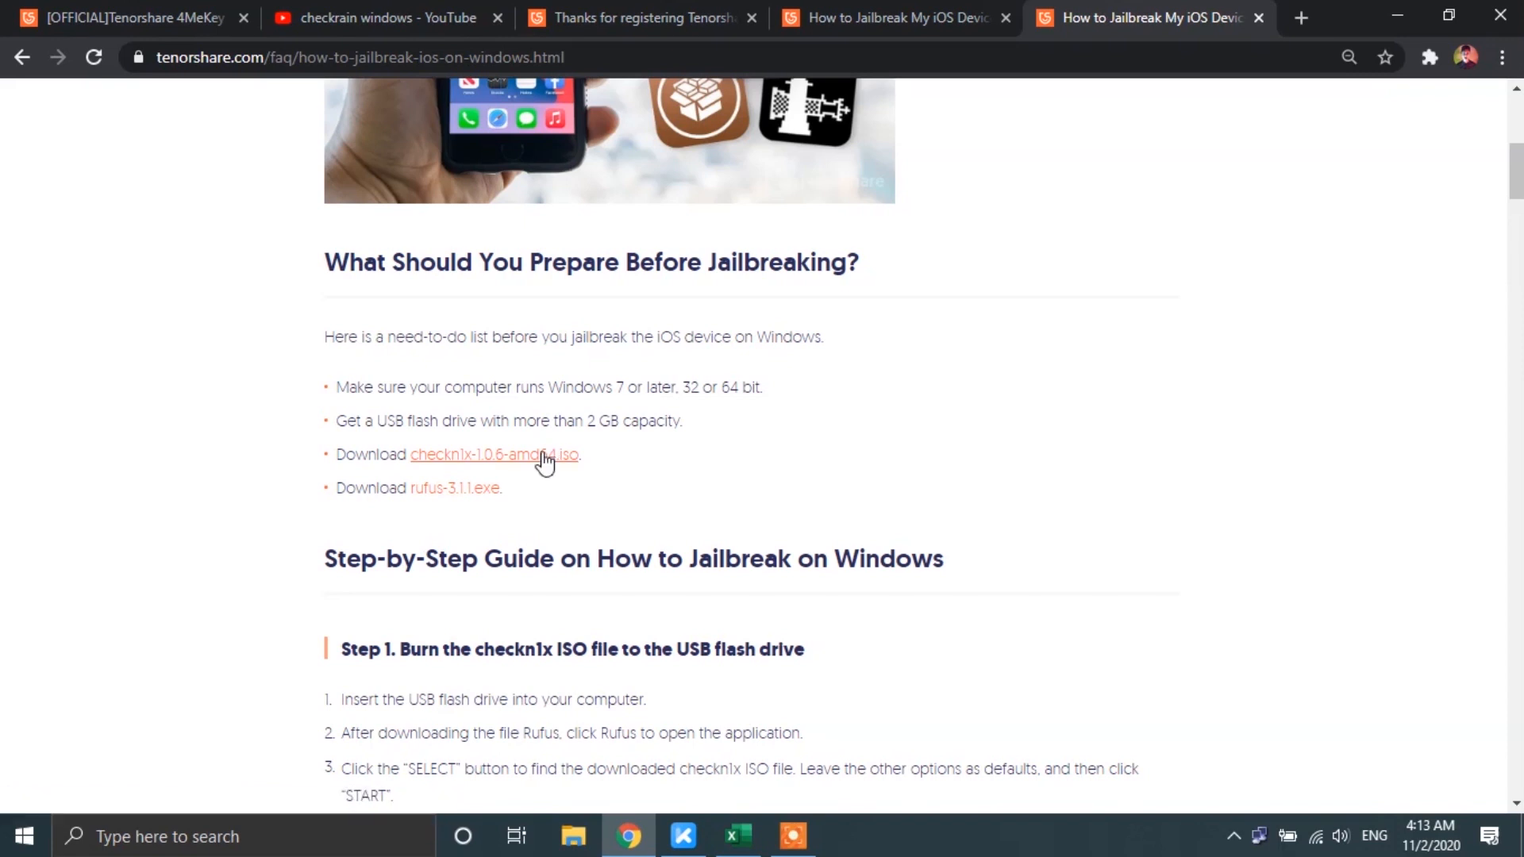
Step: Download checkn1x-1.0.6-amd64.iso and rufus-3.11.exe from the guide's links
{"action": "left_click", "coordinate": [494, 454]}
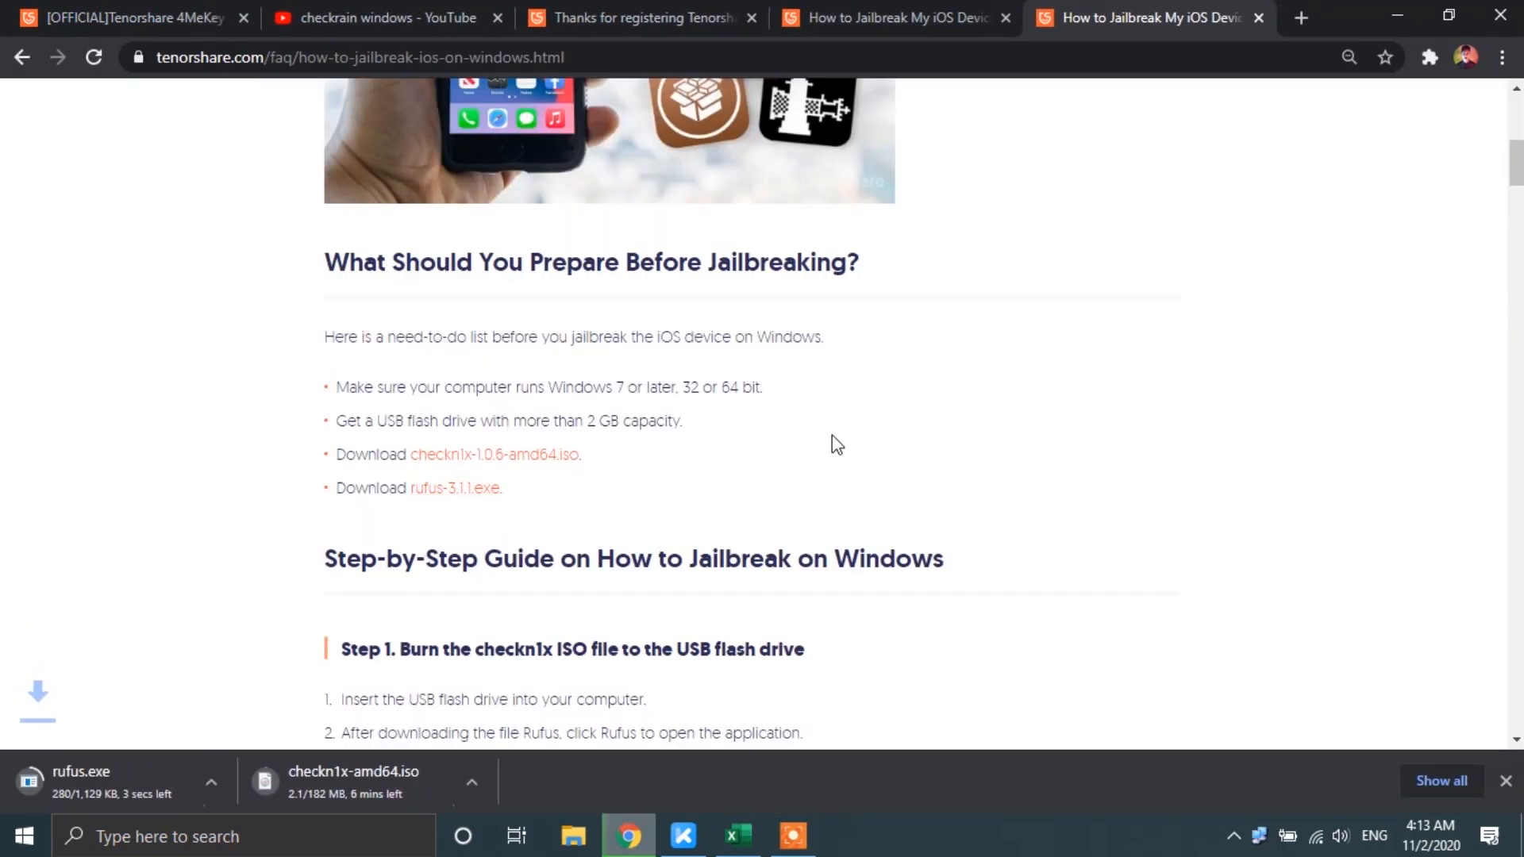
{"action": "left_click_drag", "start_coordinate": [337, 454], "coordinate": [502, 487]}
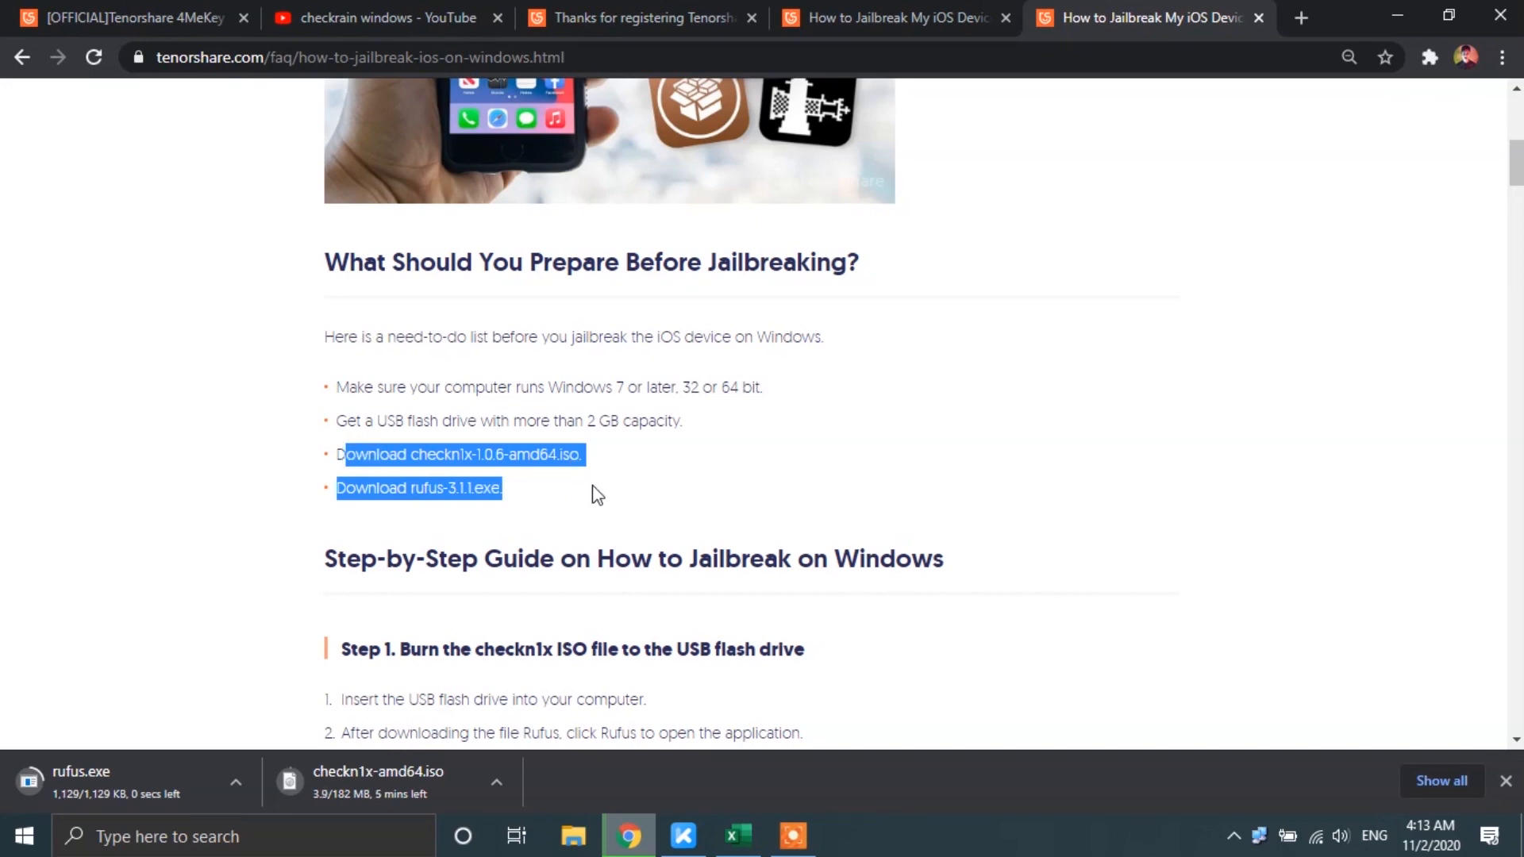
{"action": "left_click", "coordinate": [622, 489]}
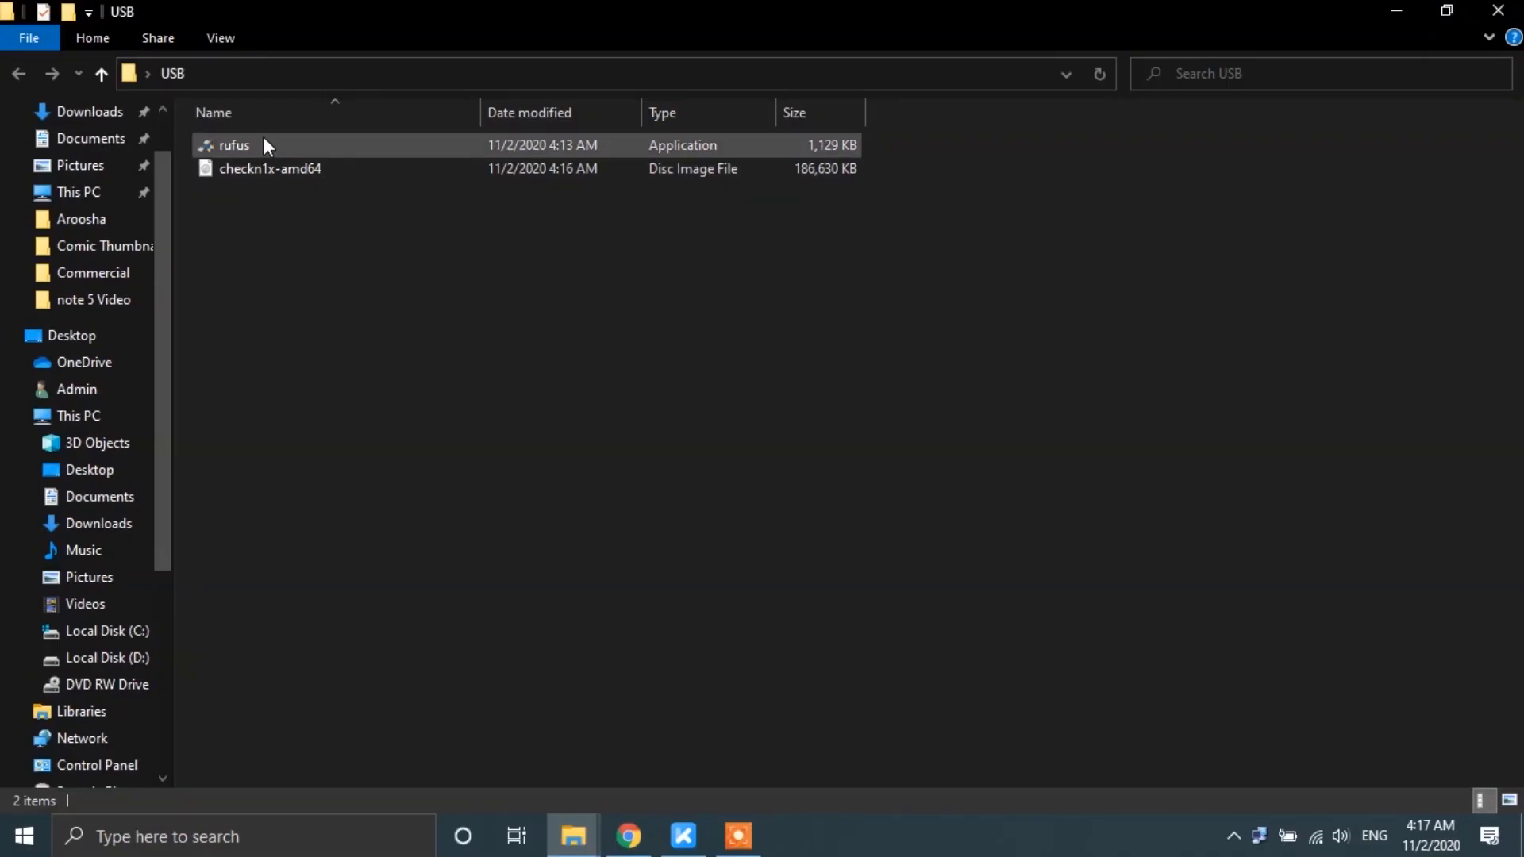
Step: Launch rufus from the USB folder and update it to the newer Rufus 3.12
{"action": "left_click", "coordinate": [234, 145]}
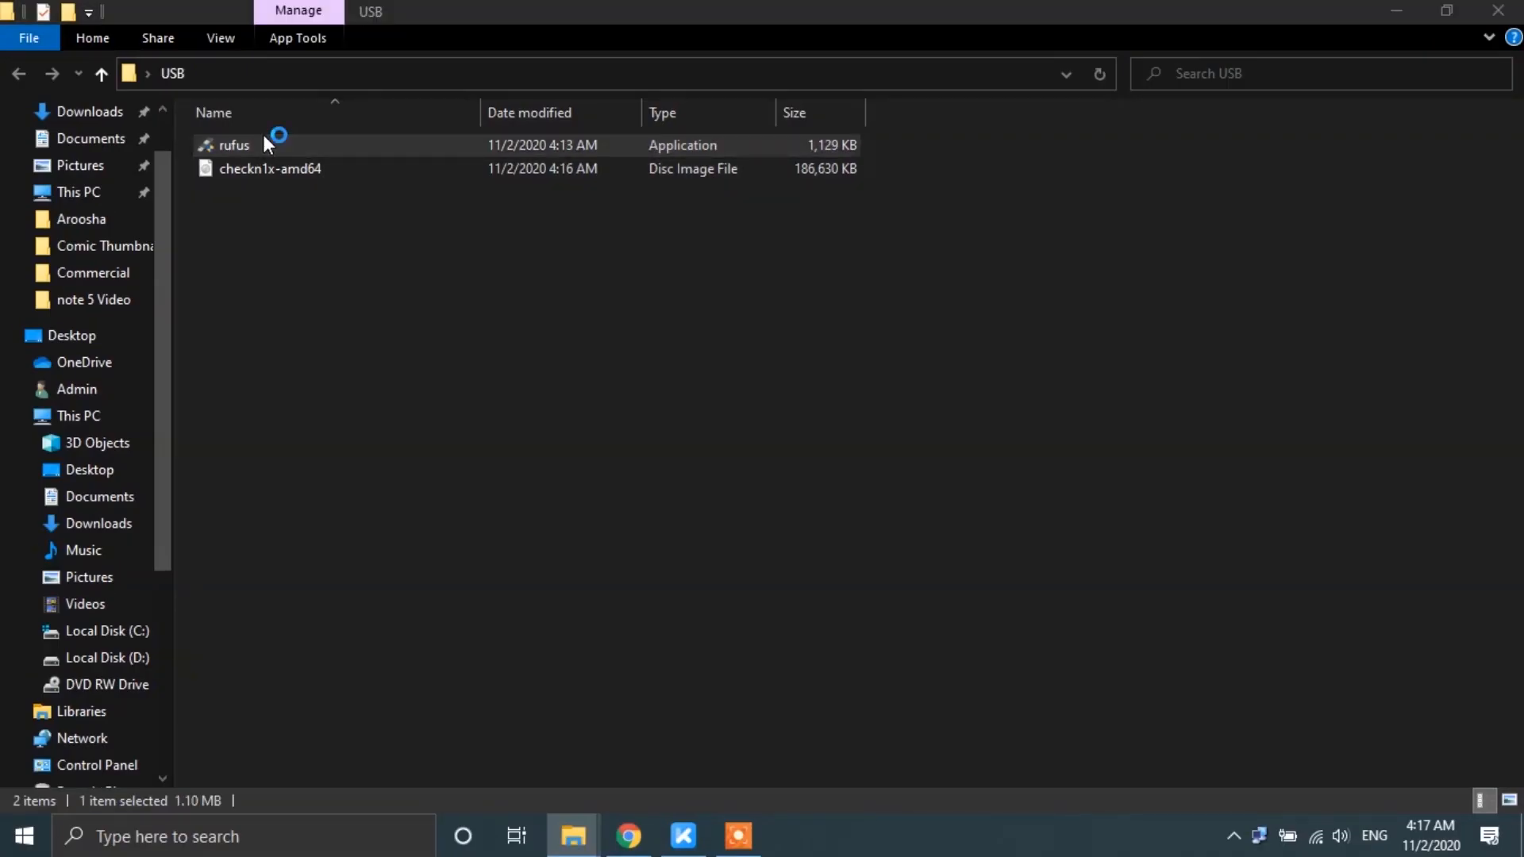
{"action": "double_click", "coordinate": [235, 145]}
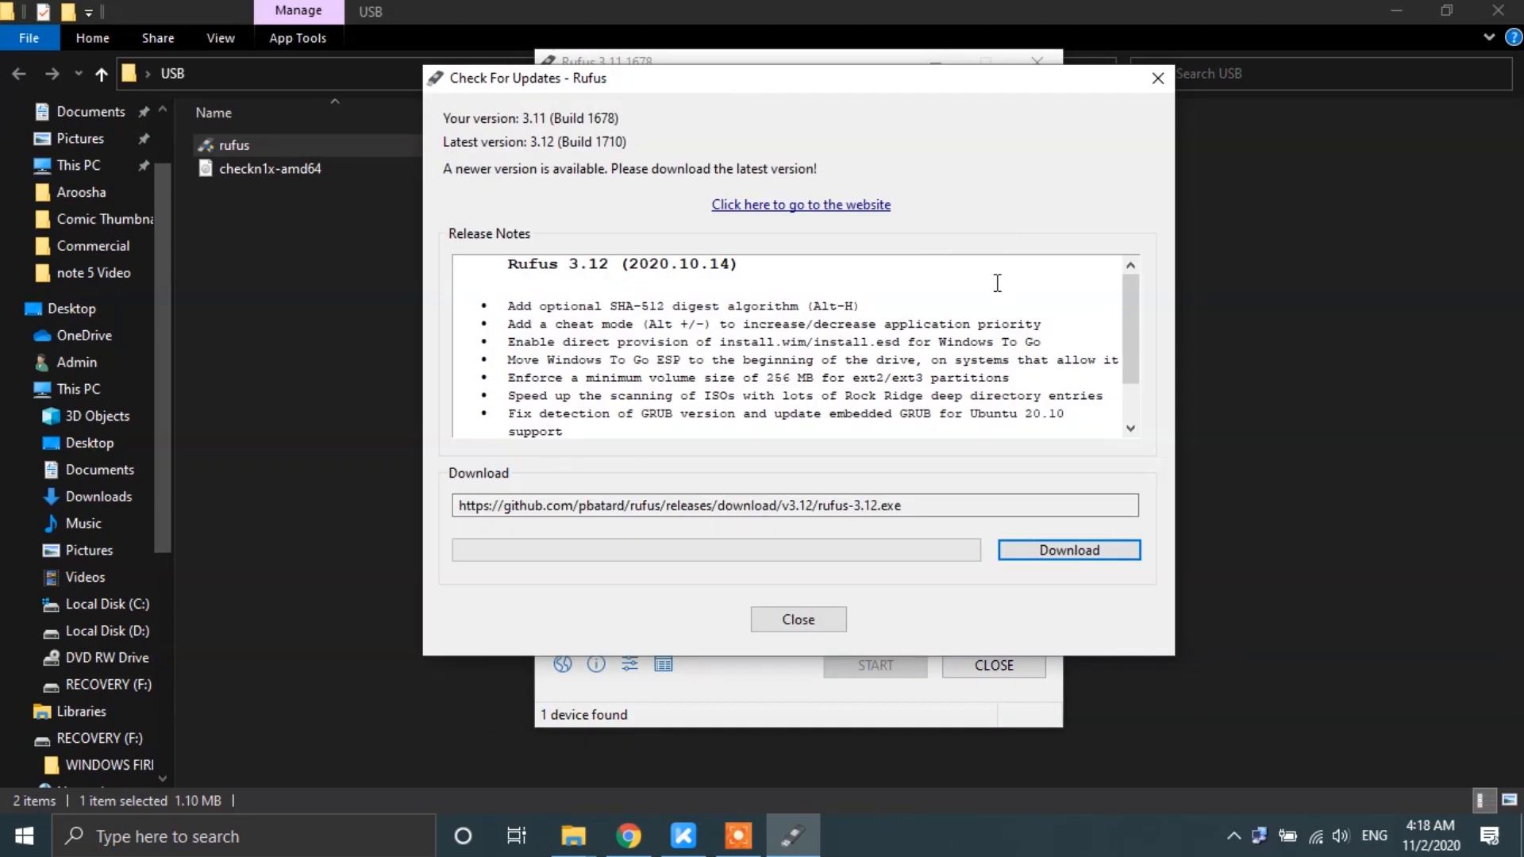
{"action": "left_click", "coordinate": [1068, 551]}
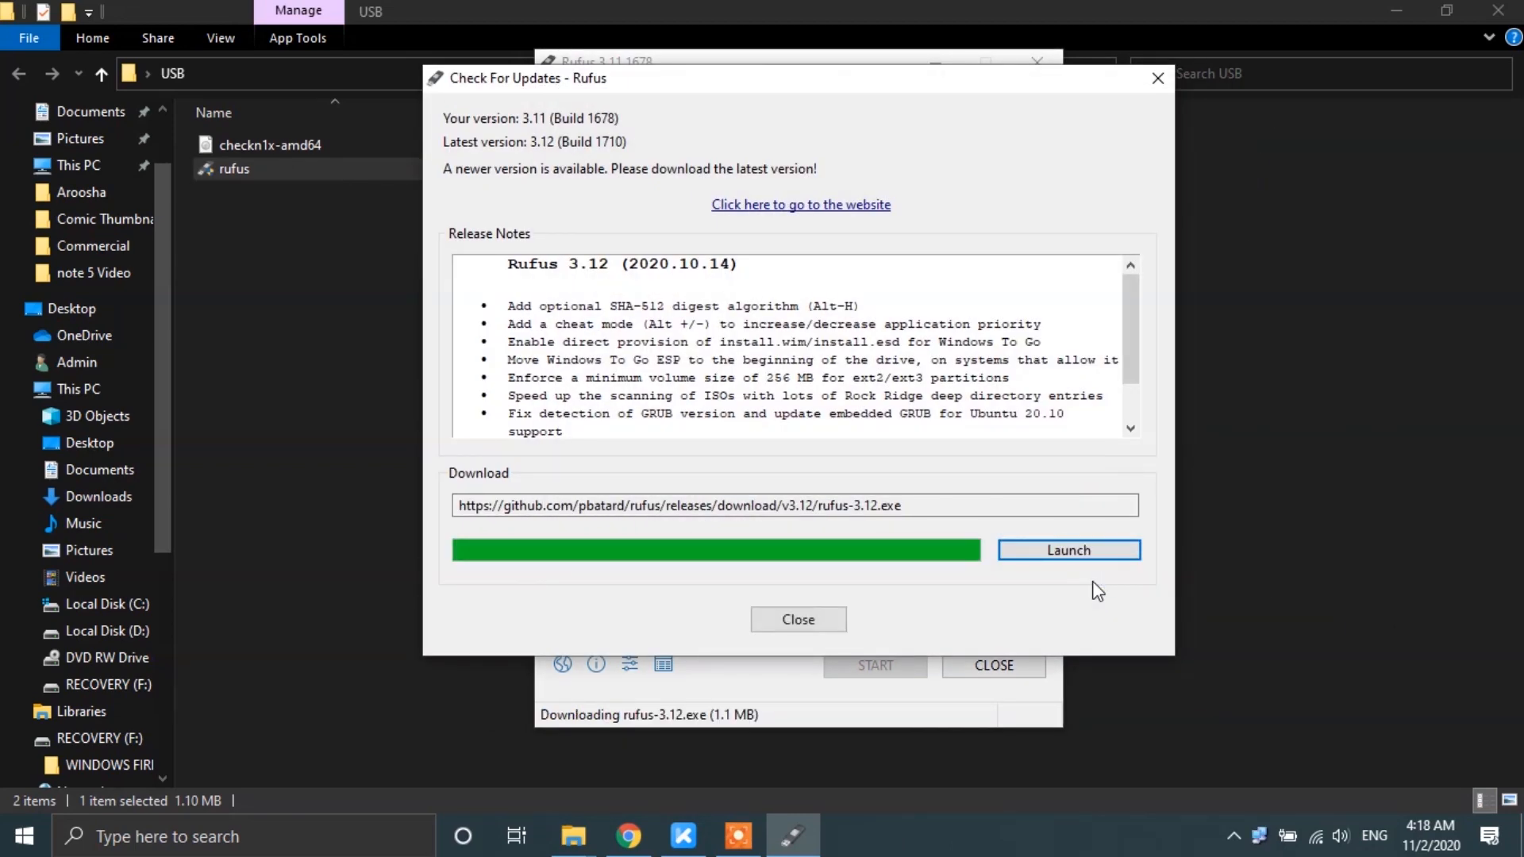
{"action": "left_click", "coordinate": [1069, 551]}
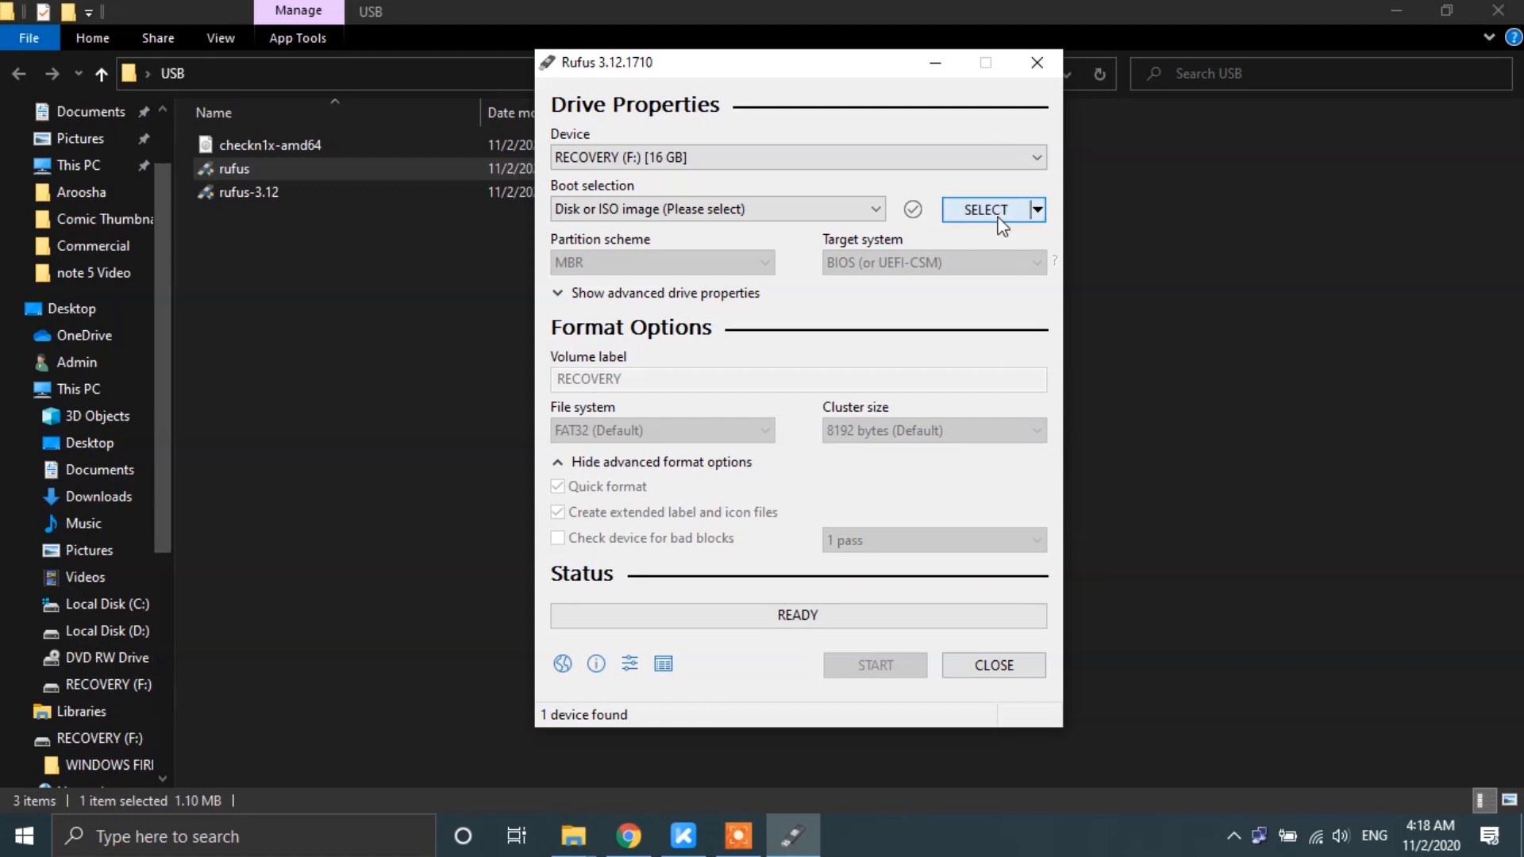
Step: Select checkn1x-amd64 as the boot image and start writing it to the RECOVERY drive
{"action": "left_click", "coordinate": [984, 210]}
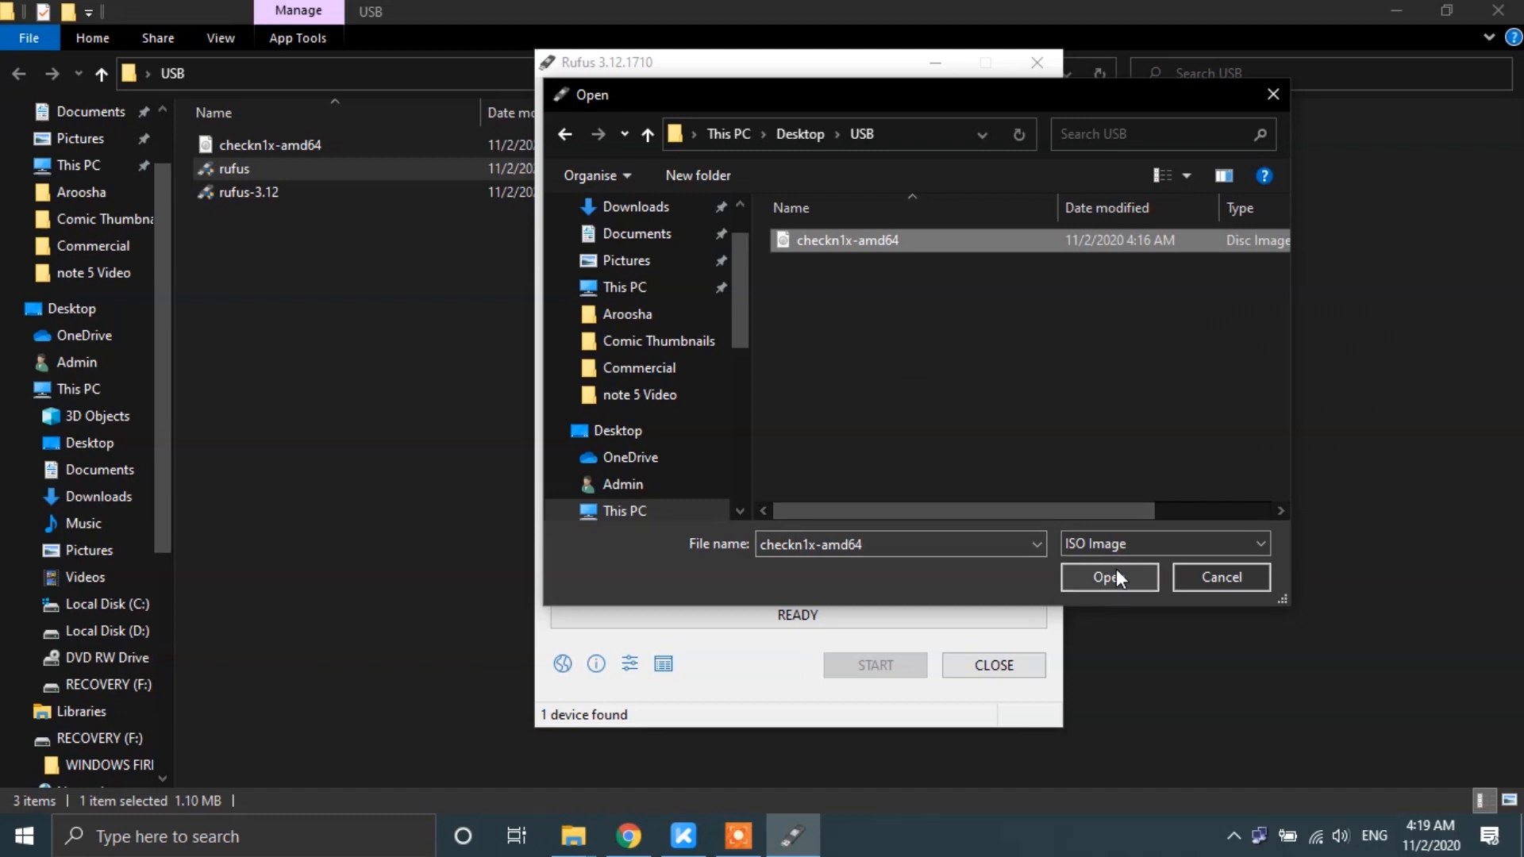
{"action": "left_click", "coordinate": [1110, 578]}
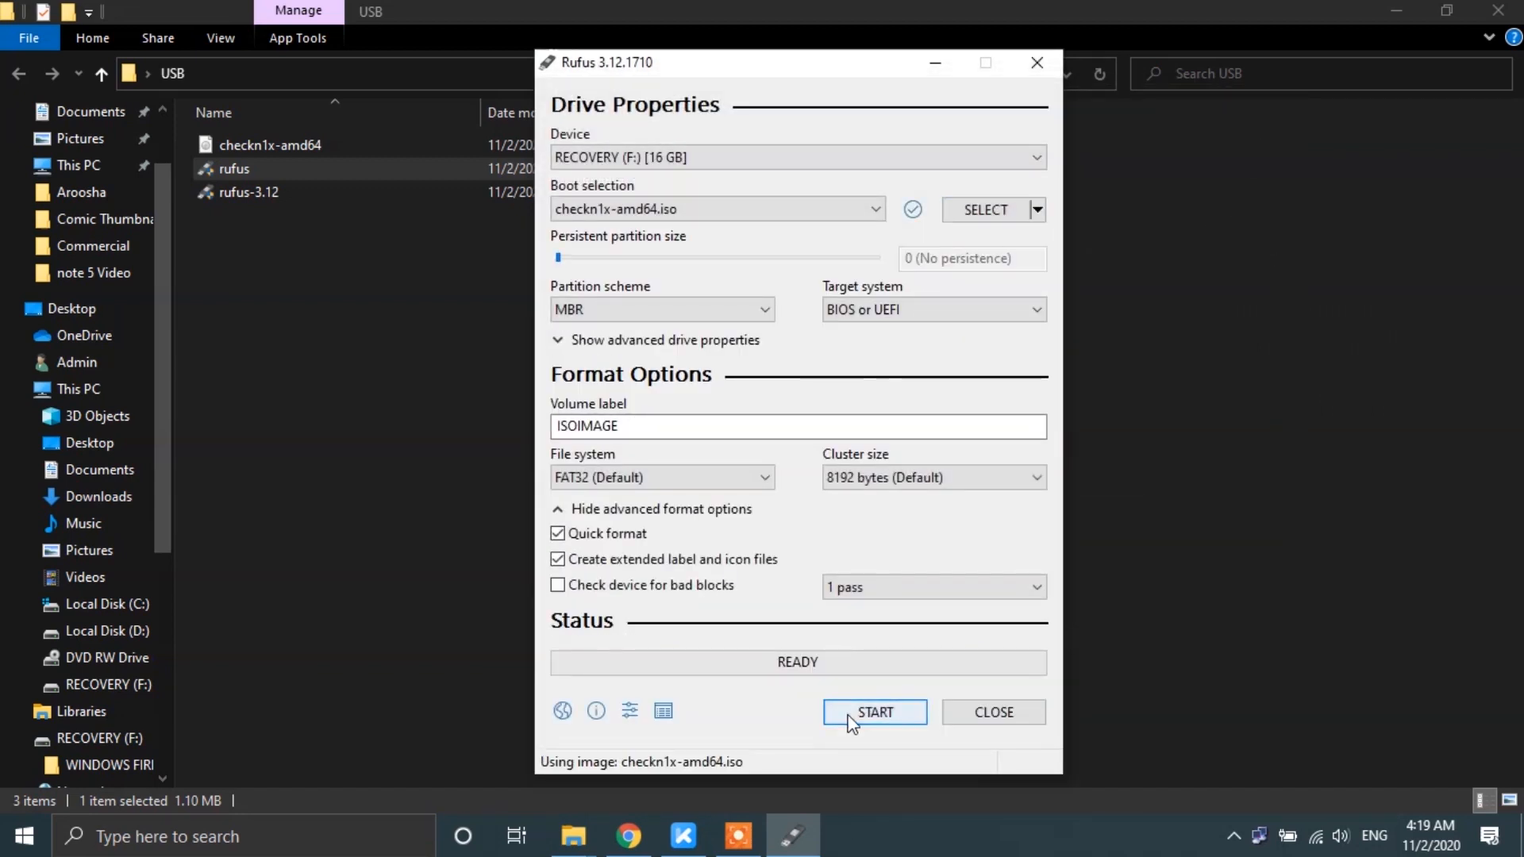
{"action": "left_click", "coordinate": [873, 713]}
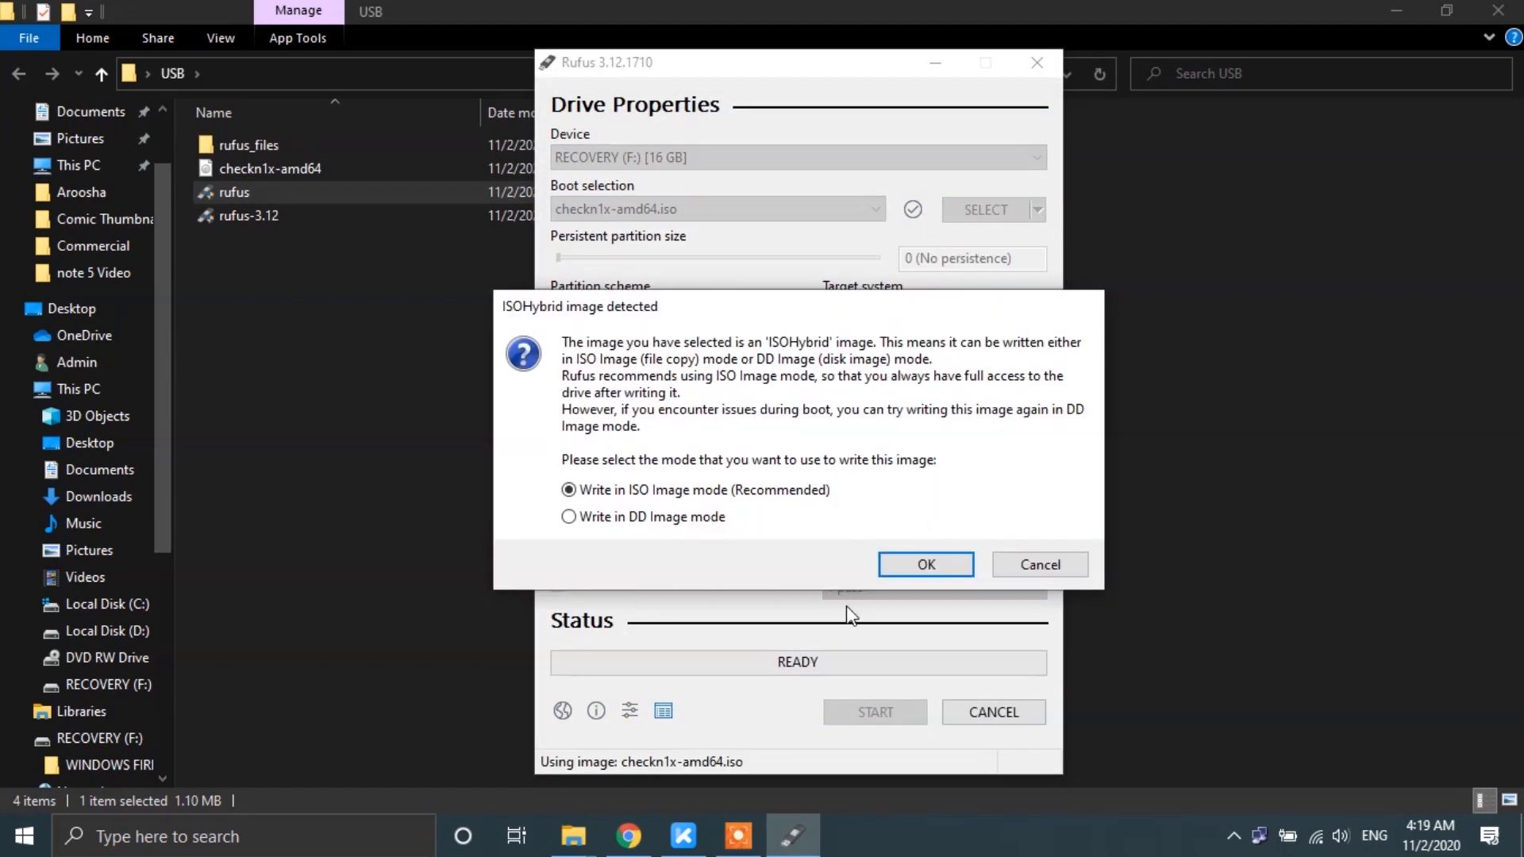
{"action": "mouse_move", "coordinate": [732, 552]}
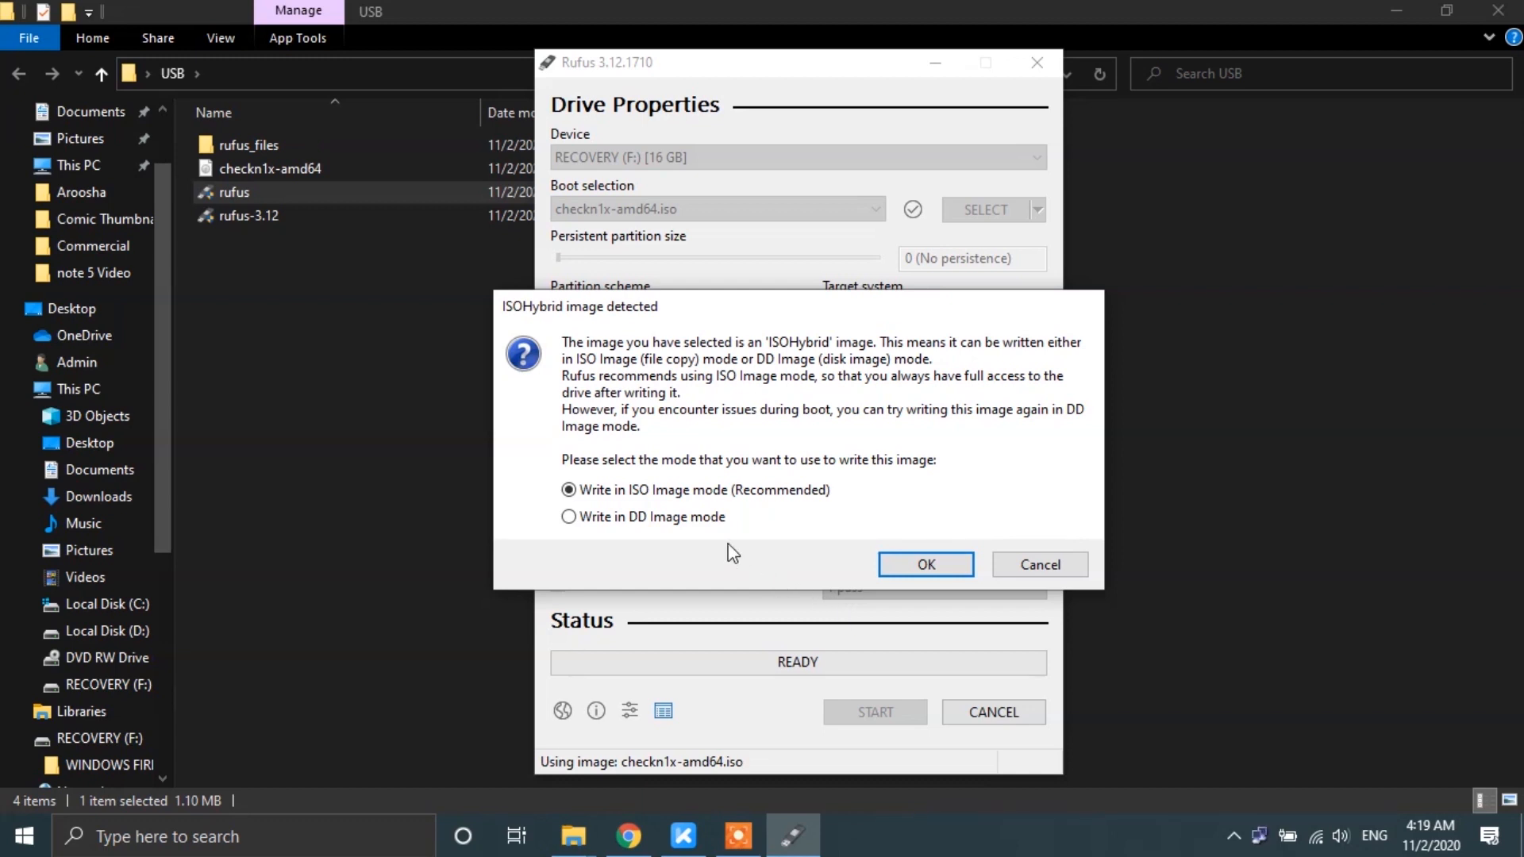
Step: Choose Write in DD Image mode and accept erasing the 16 GB RECOVERY drive
{"action": "left_click", "coordinate": [568, 516]}
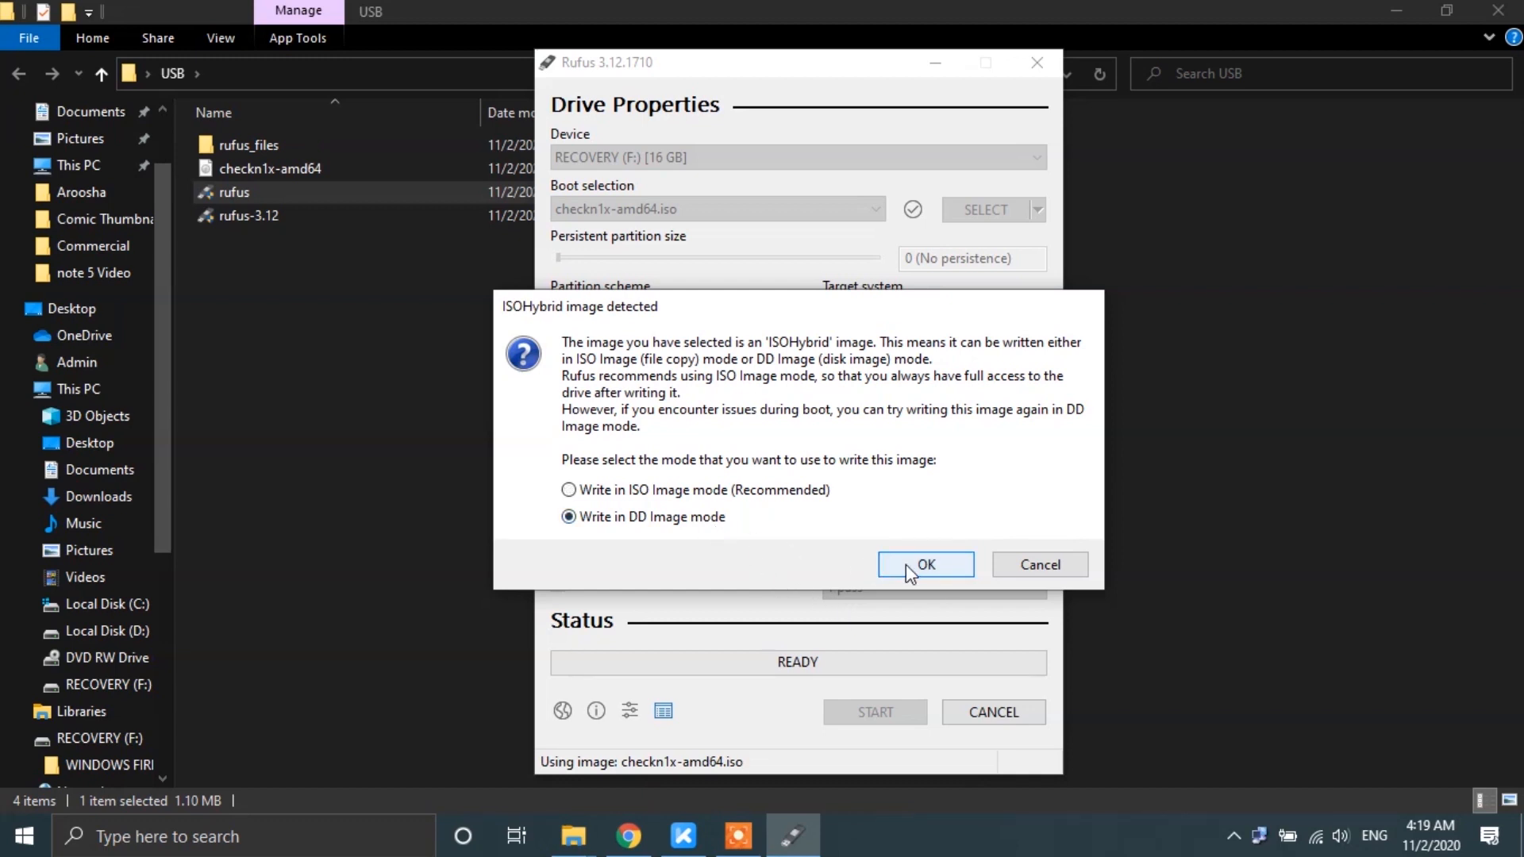
{"action": "left_click", "coordinate": [926, 565]}
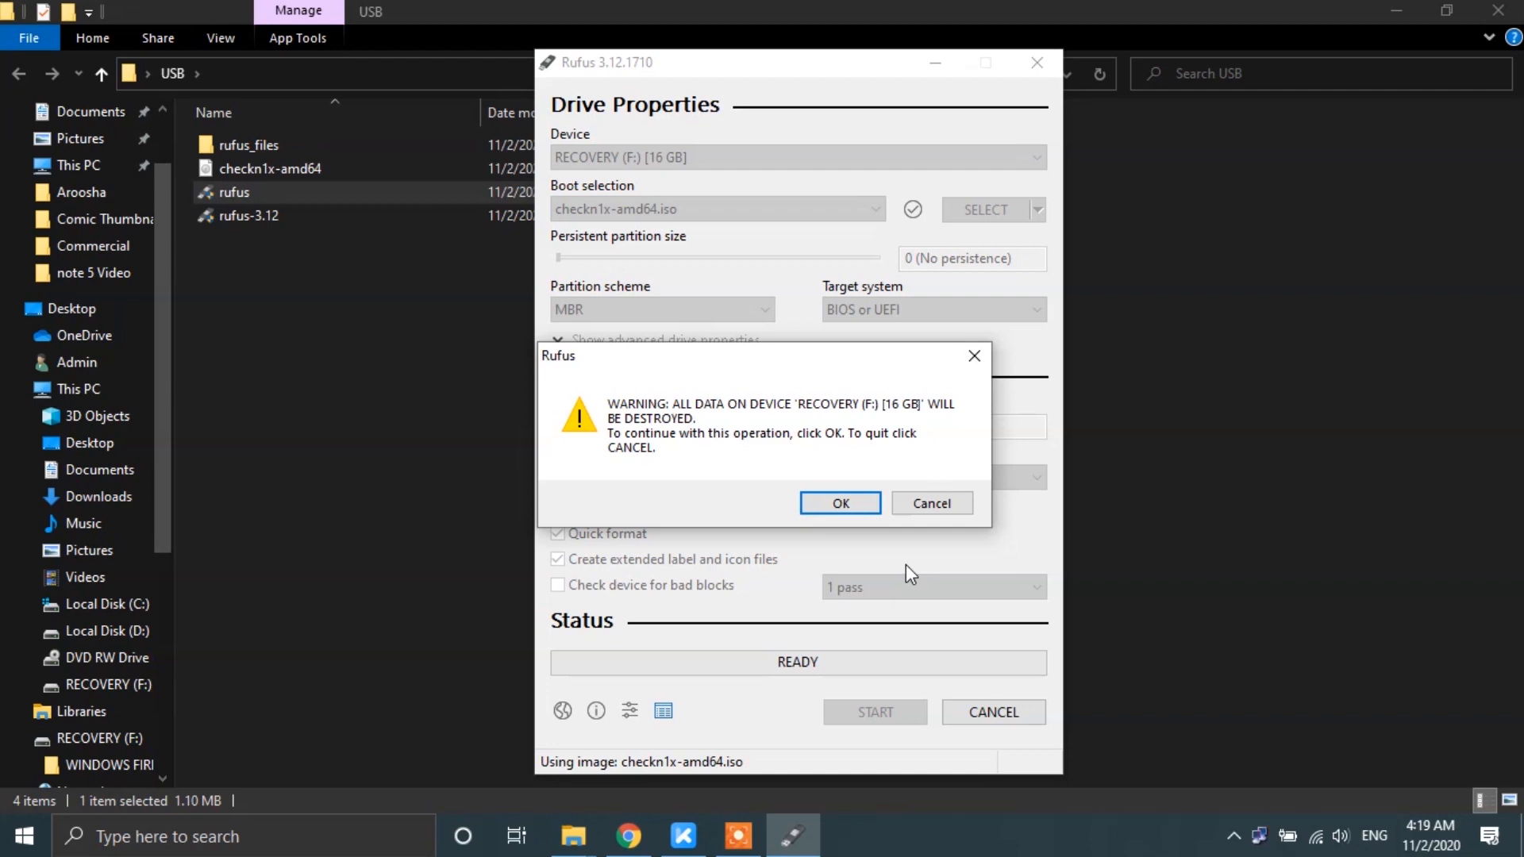
{"action": "left_click", "coordinate": [839, 504]}
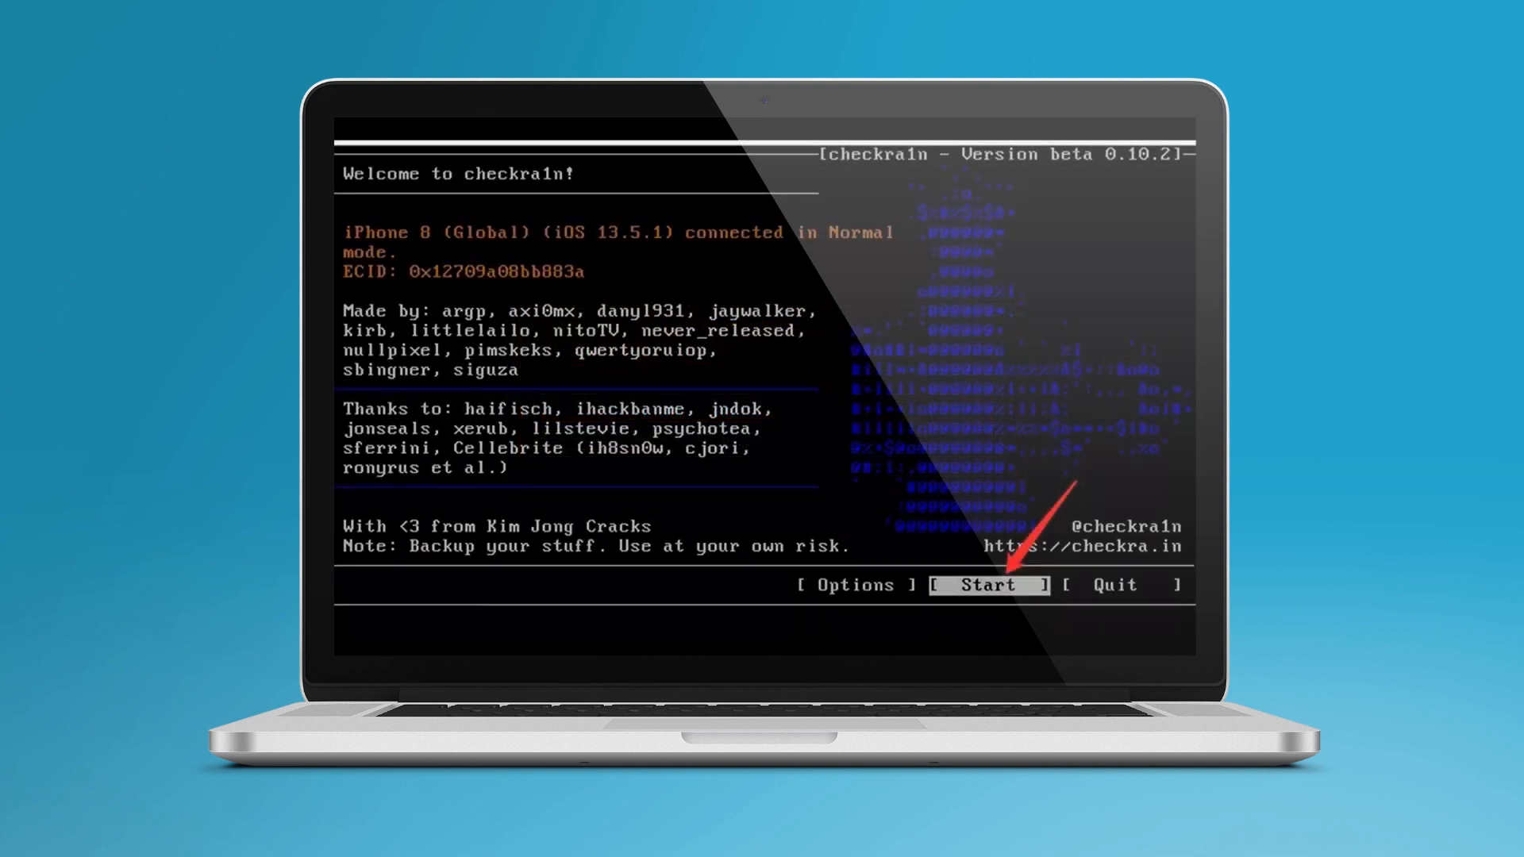
Step: Start checkra1n, put the iPhone 8 into recovery mode and begin the DFU button sequence
{"action": "left_click", "coordinate": [984, 586]}
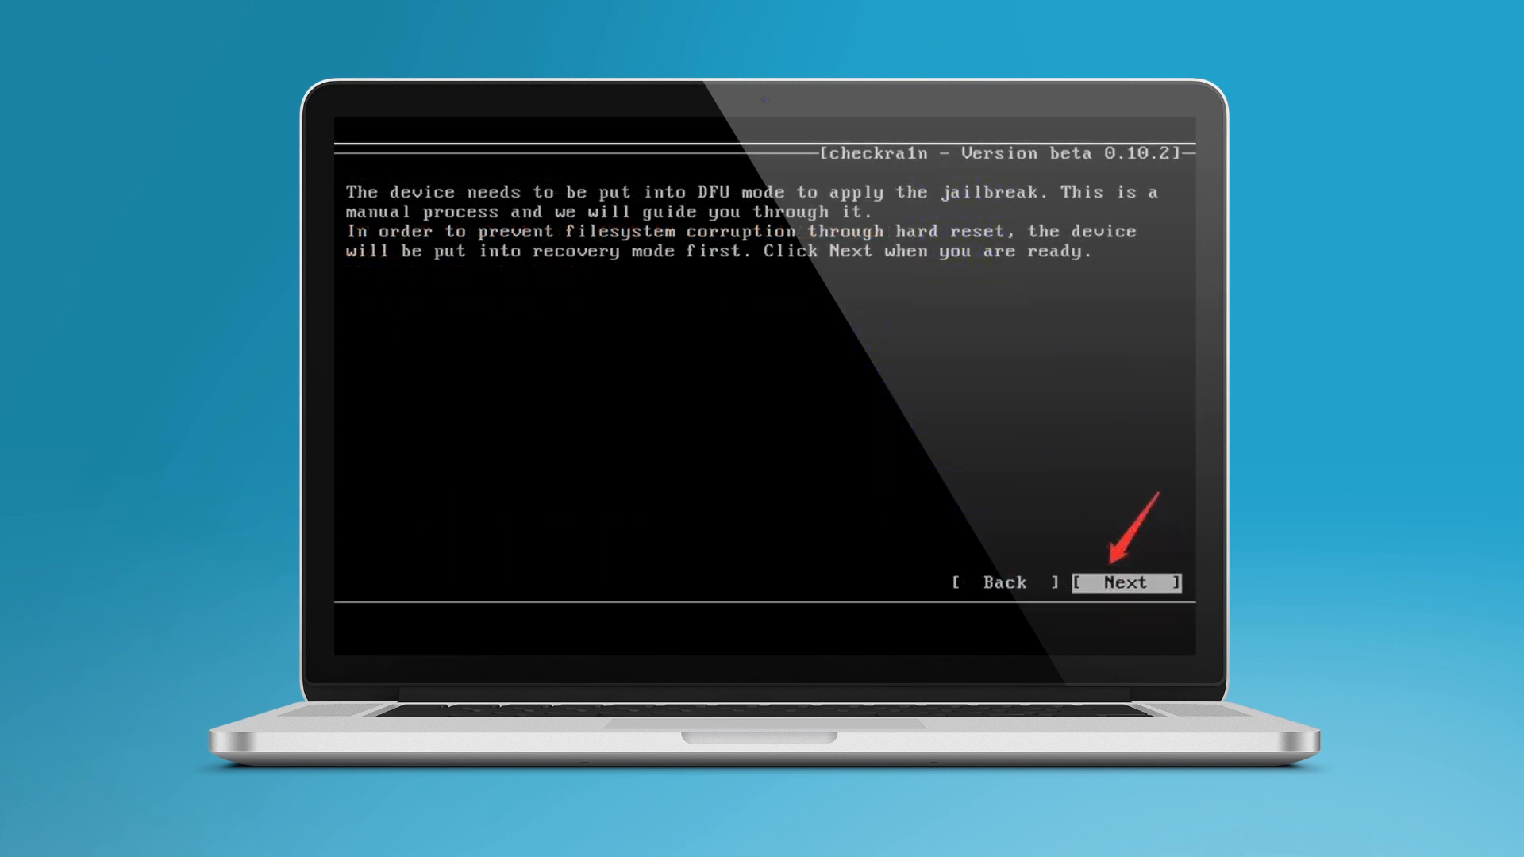
{"action": "left_click", "coordinate": [1127, 583]}
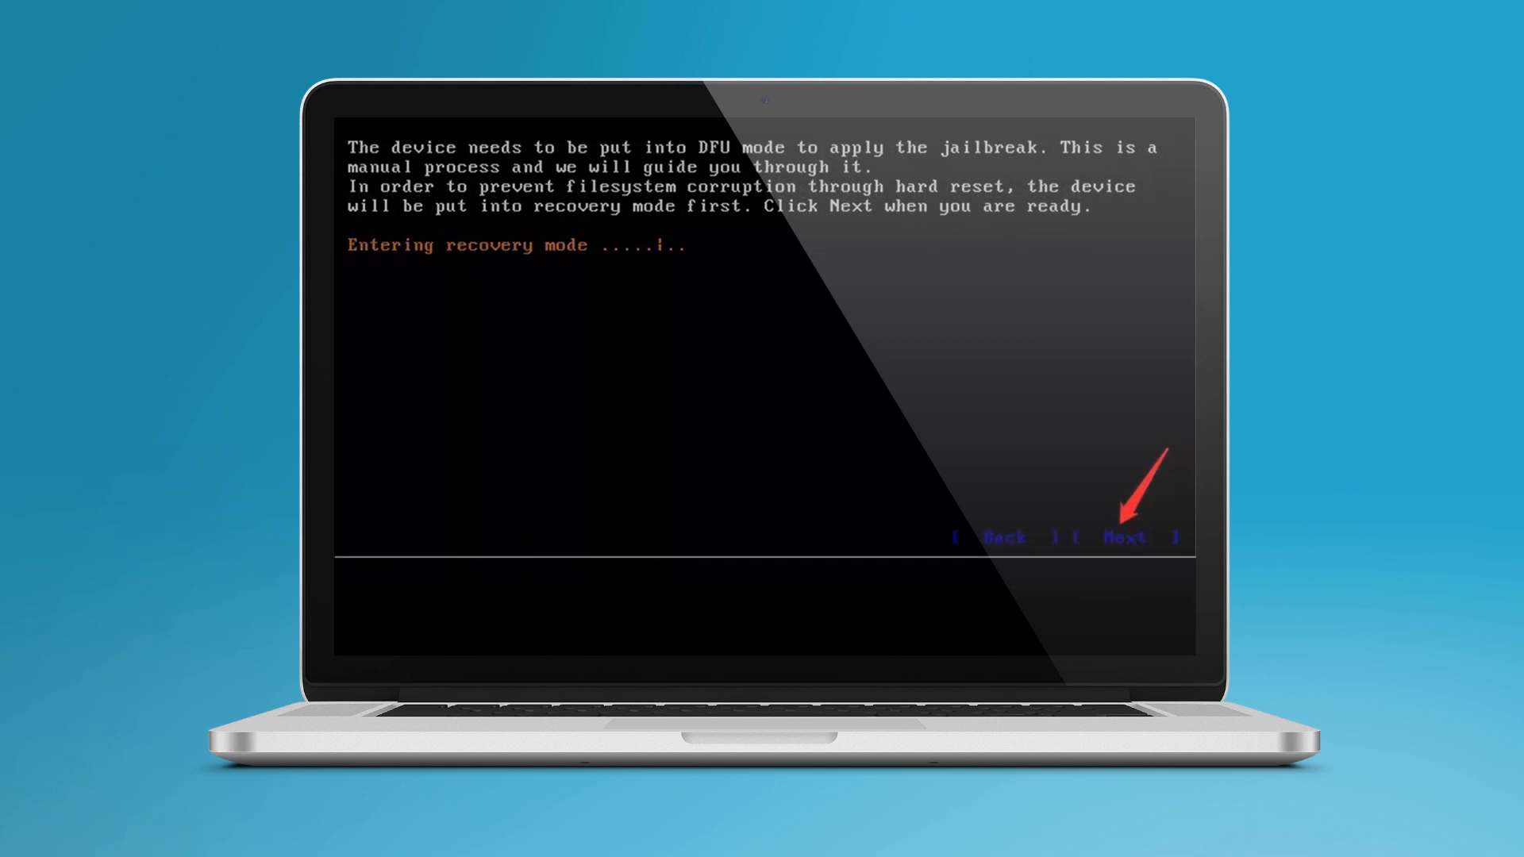
{"action": "left_click", "coordinate": [1126, 536]}
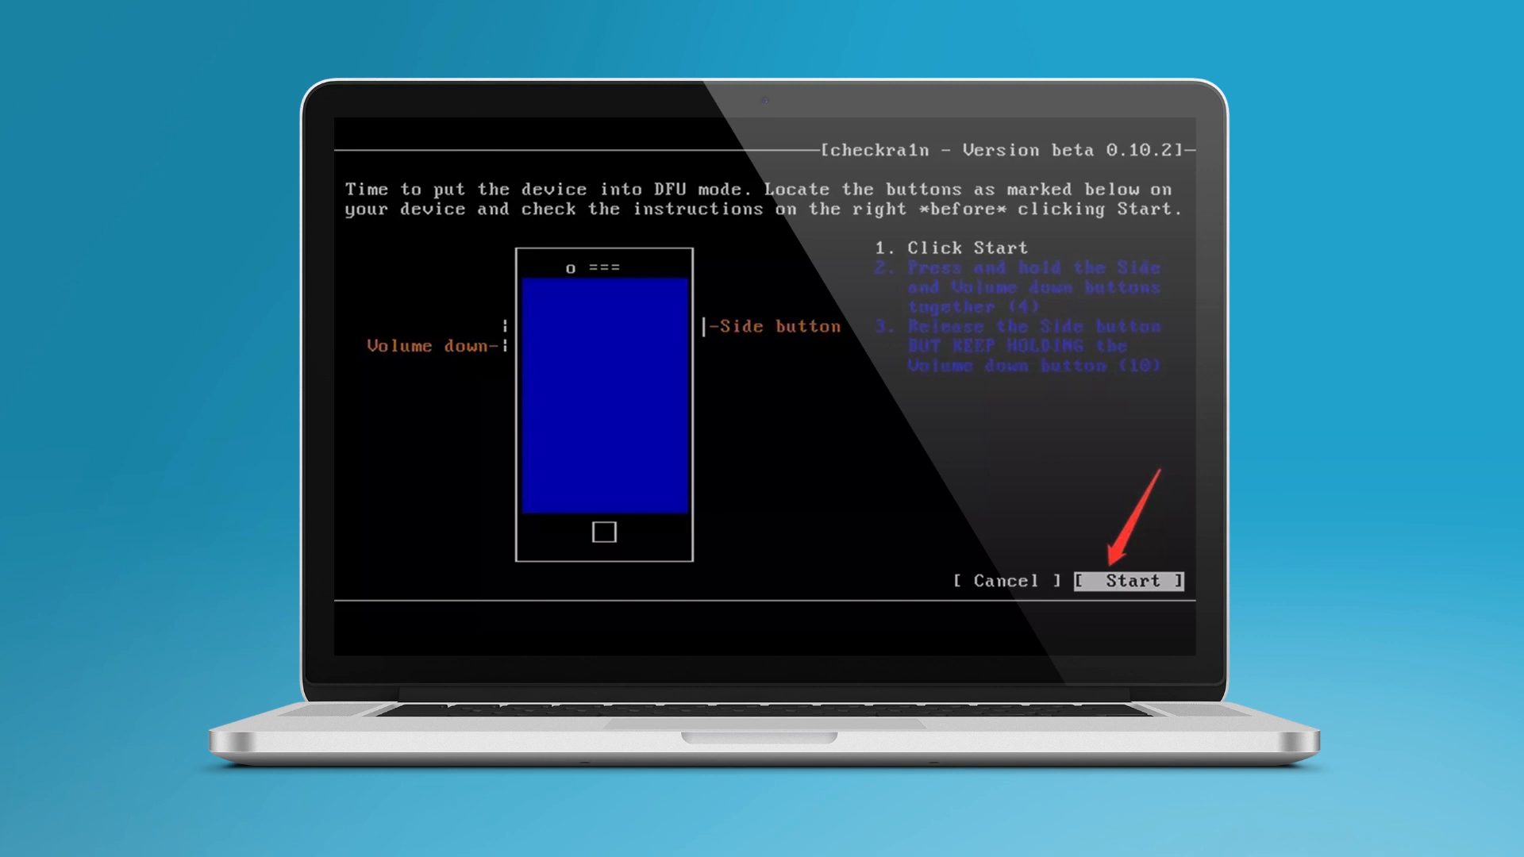
{"action": "left_click", "coordinate": [1131, 581]}
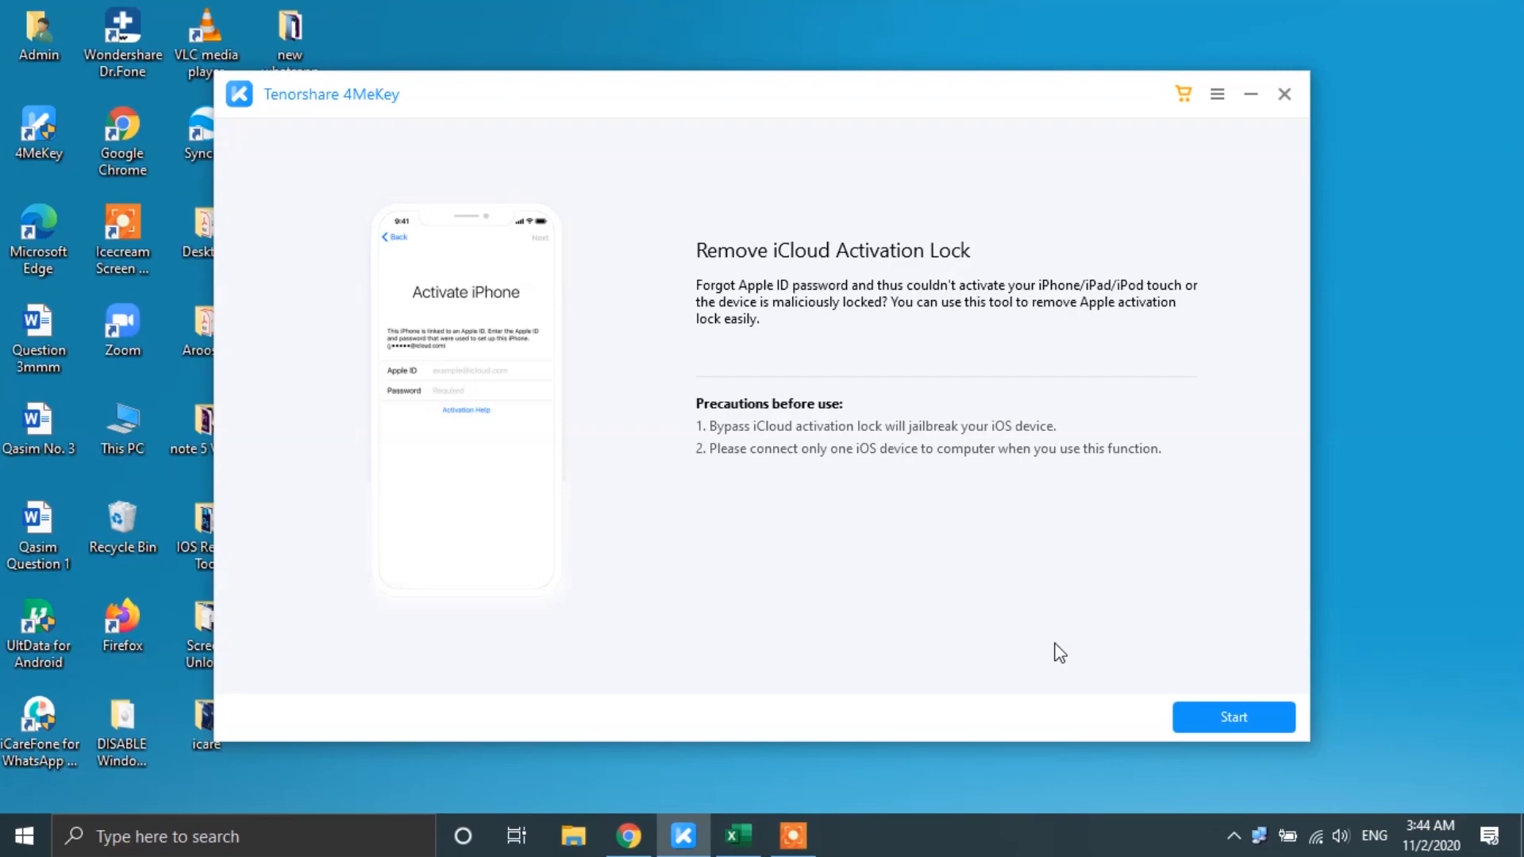
Step: Start Remove iCloud Activation Lock and confirm the iPhone 8 Plus iOS 14.0 details with Start Remove
{"action": "left_click", "coordinate": [1233, 717]}
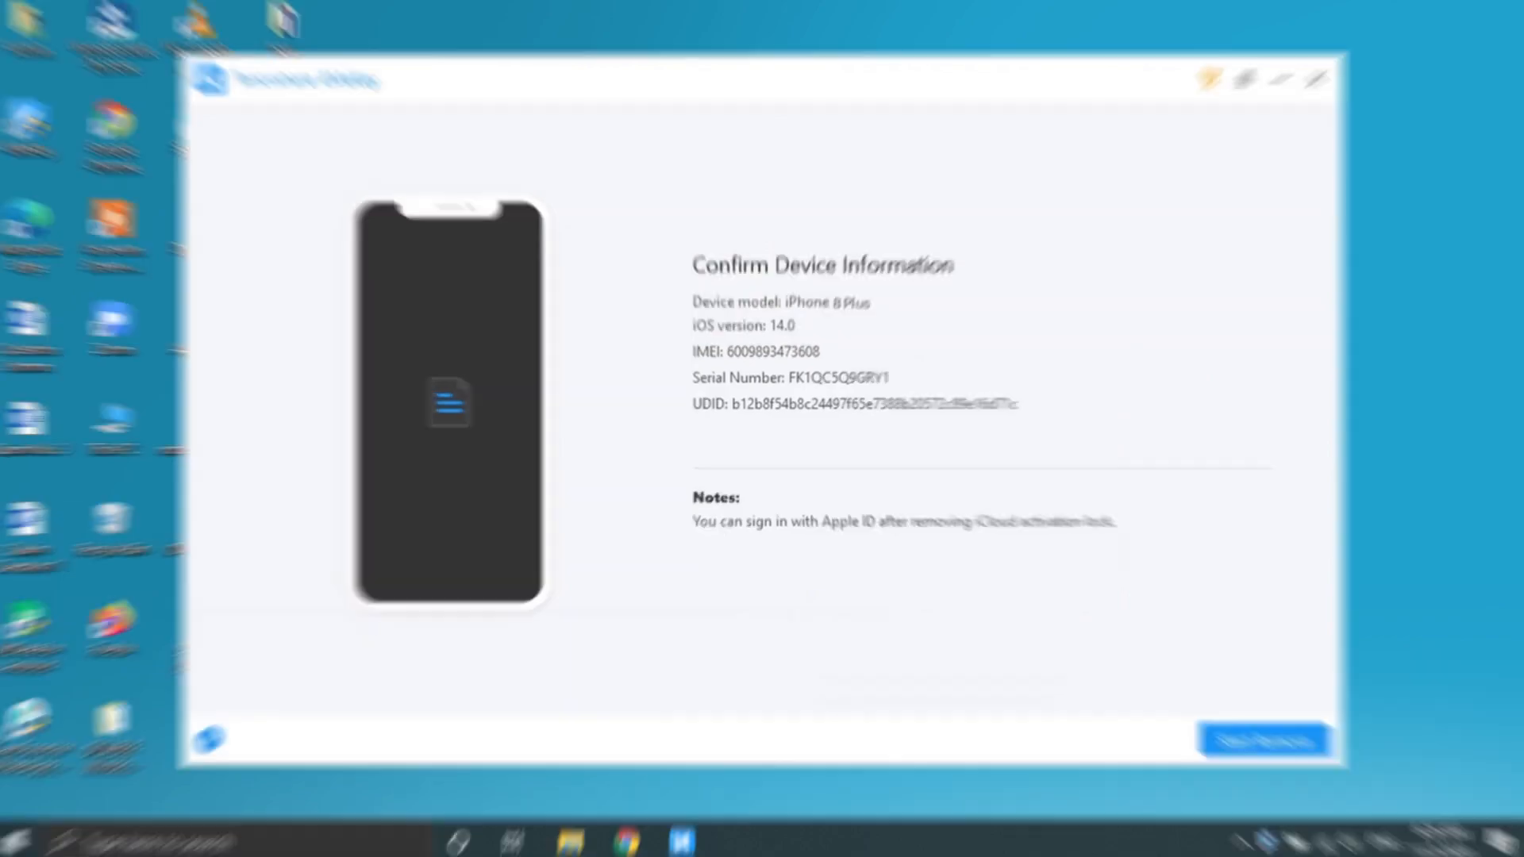
{"action": "left_click", "coordinate": [1263, 742]}
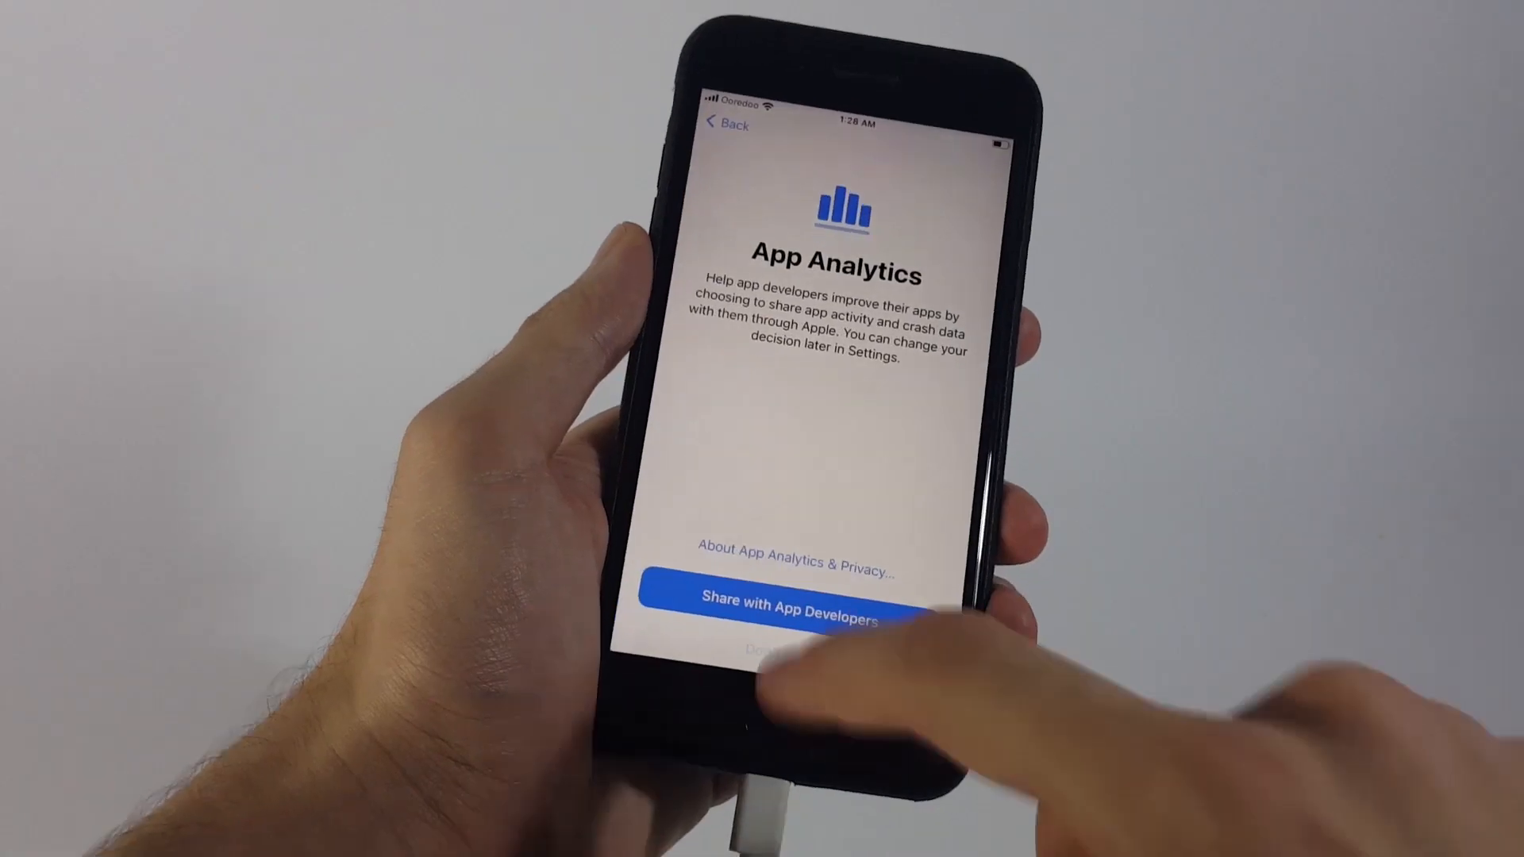
Step: Share App Analytics with developers and tap Get Started to reach the iPhone home screen
{"action": "left_click", "coordinate": [780, 604]}
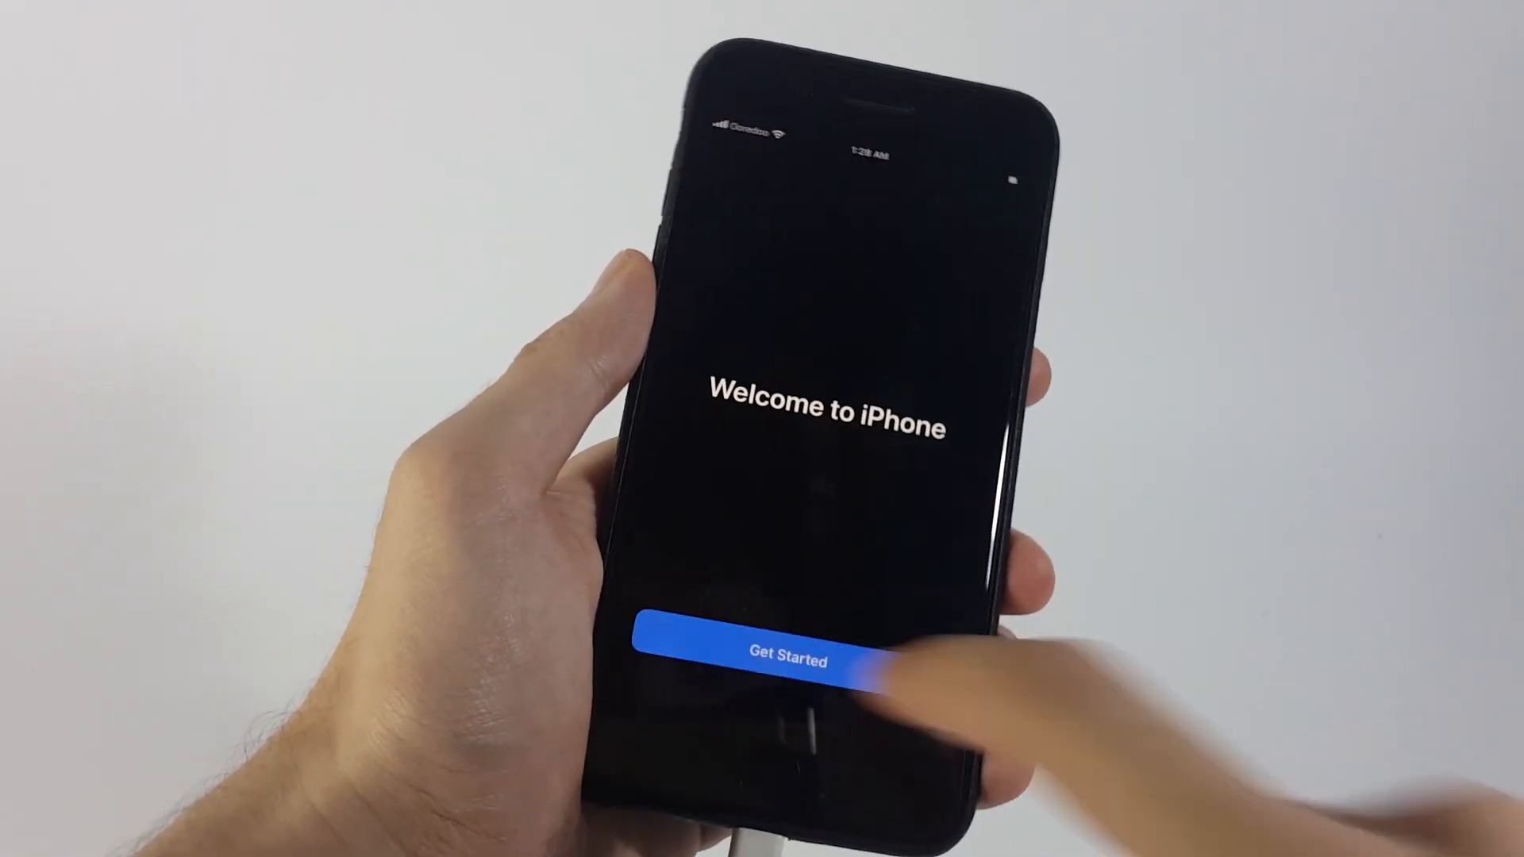
{"action": "left_click", "coordinate": [781, 656]}
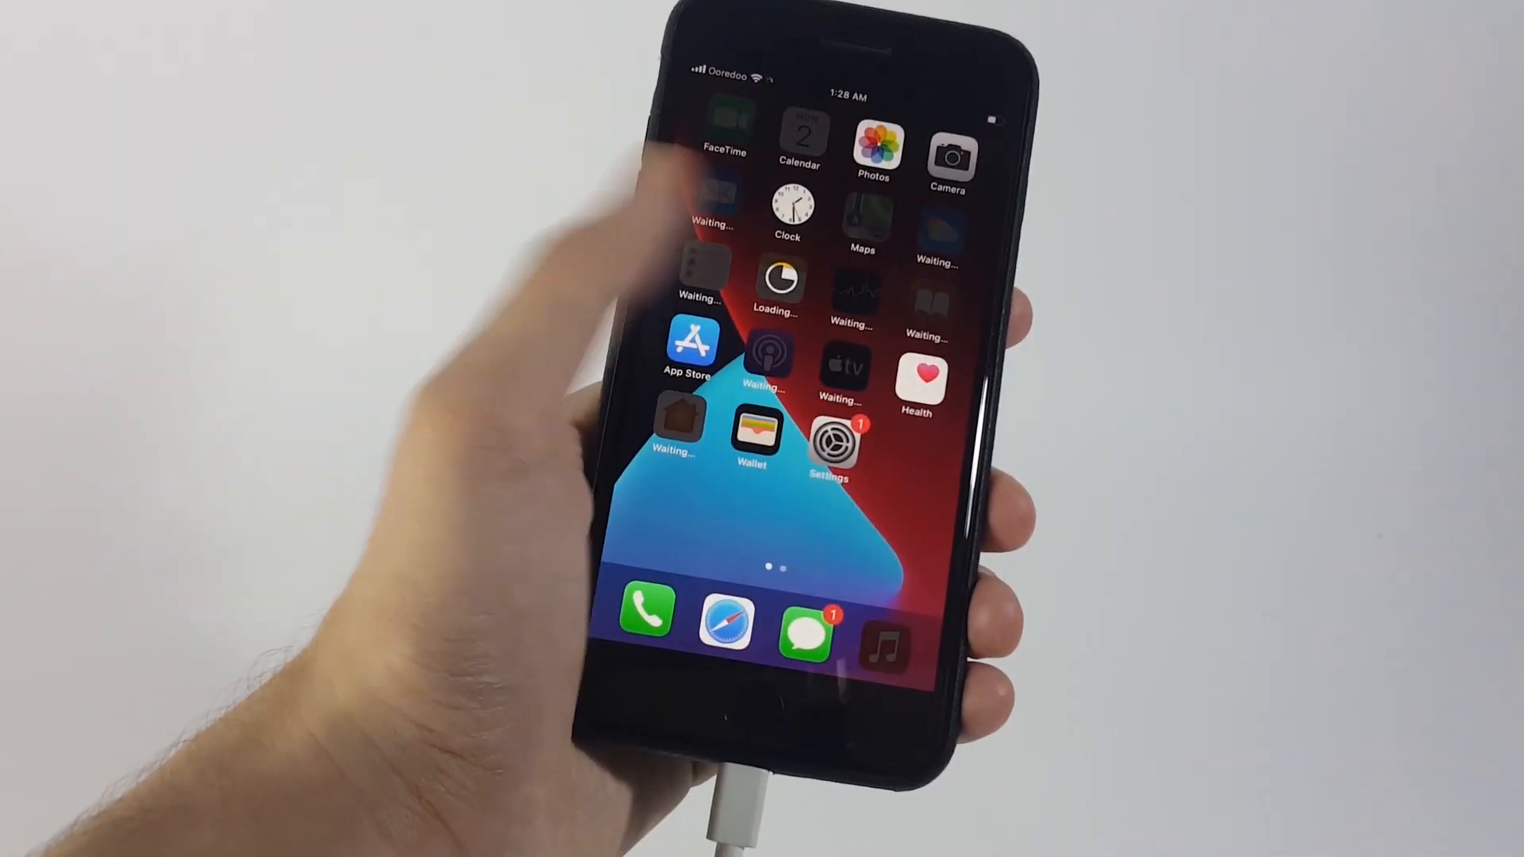